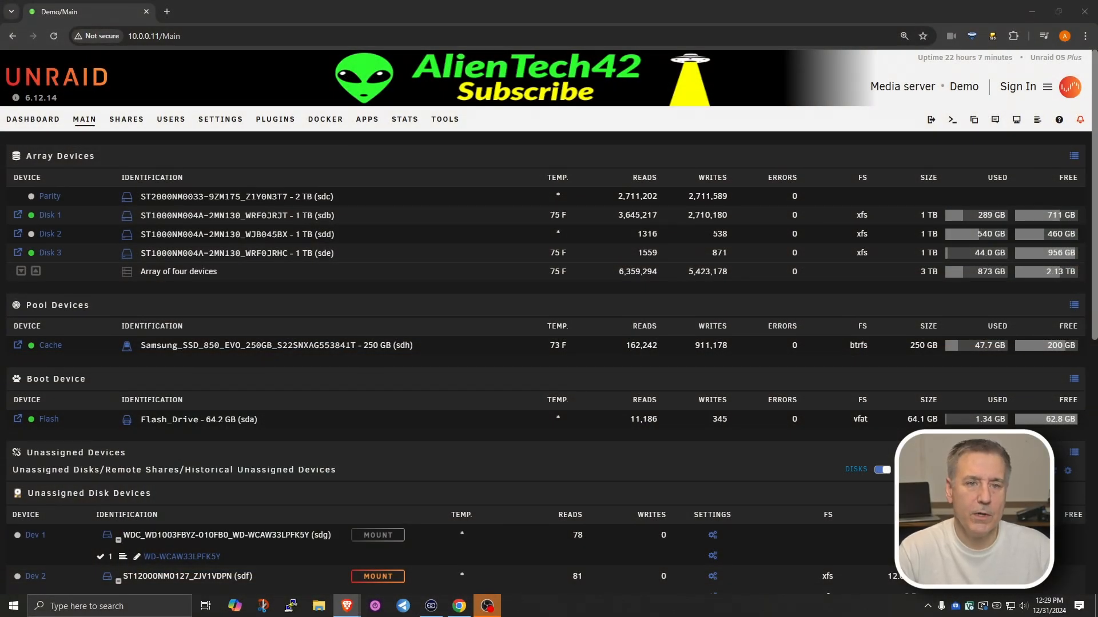
mouse_move(367, 125)
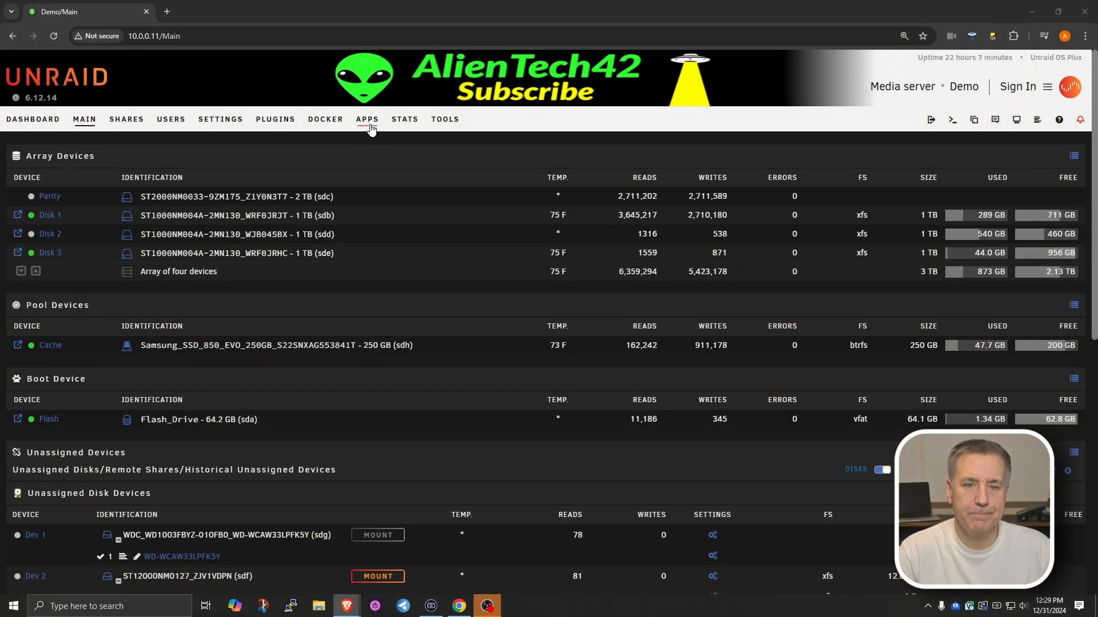
- Find 'mover tuning' in Apps and install the Mover Tuning plugin from Squid's Repository
left_click(367, 119)
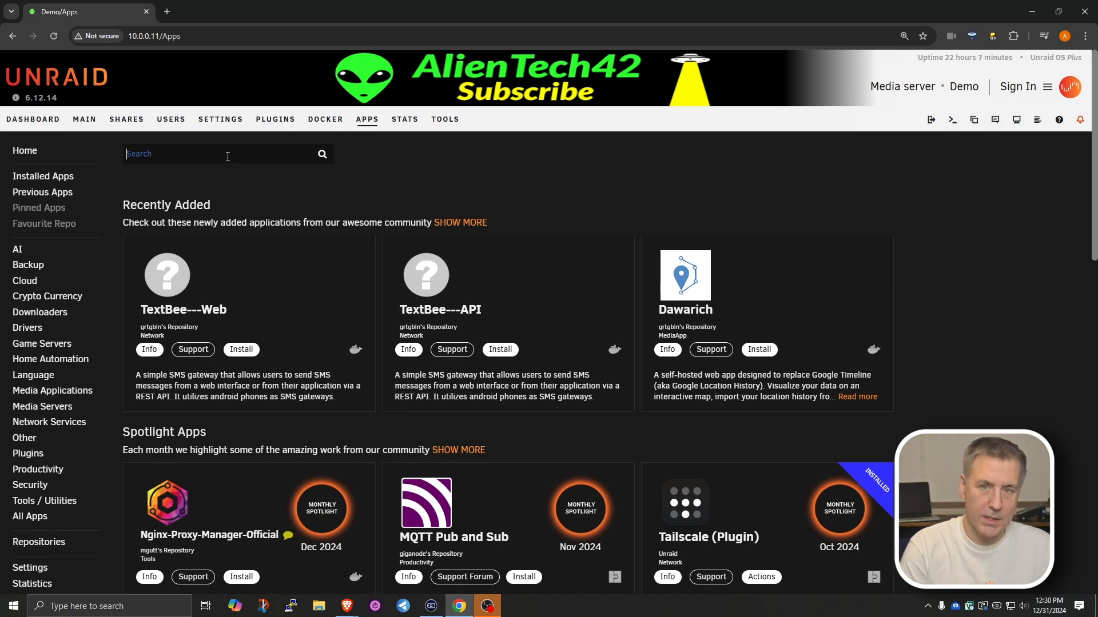
type("mover tuning")
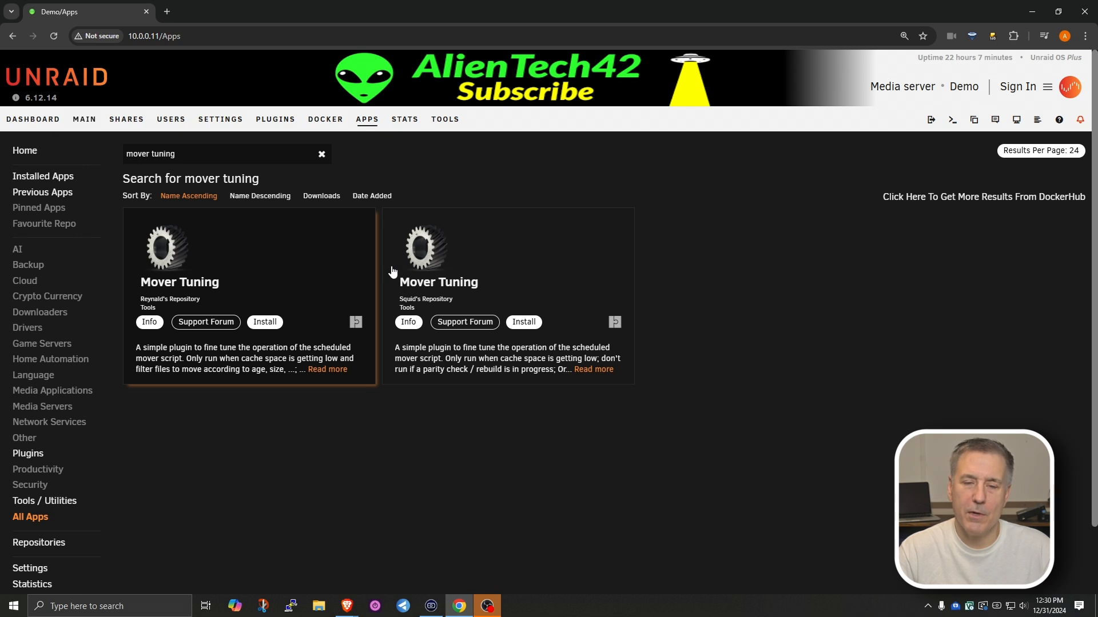
mouse_move(435, 302)
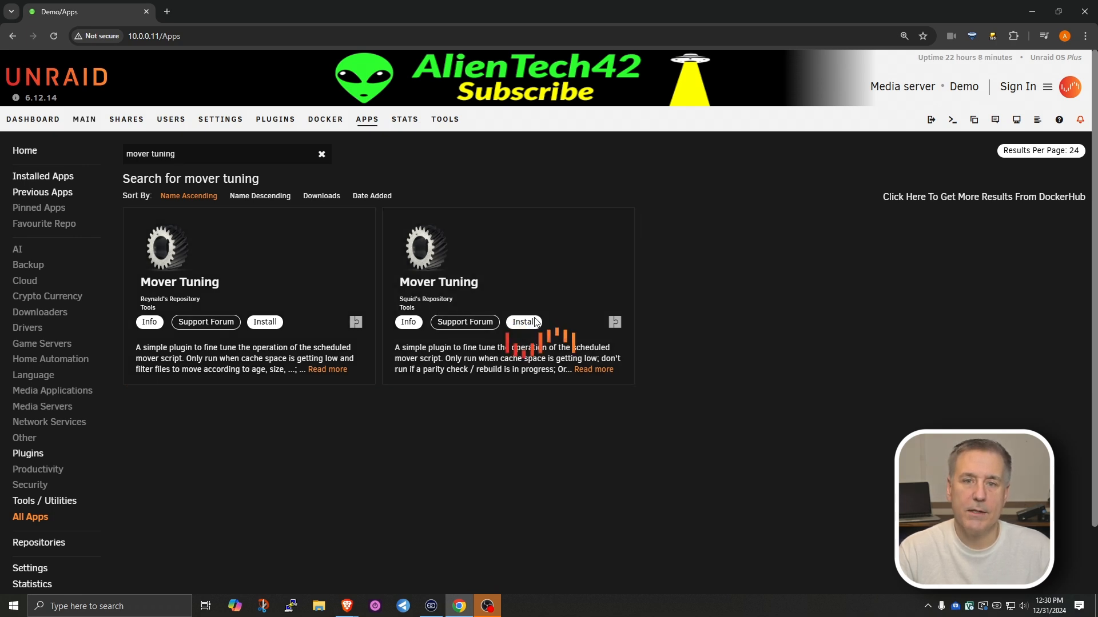
left_click(521, 322)
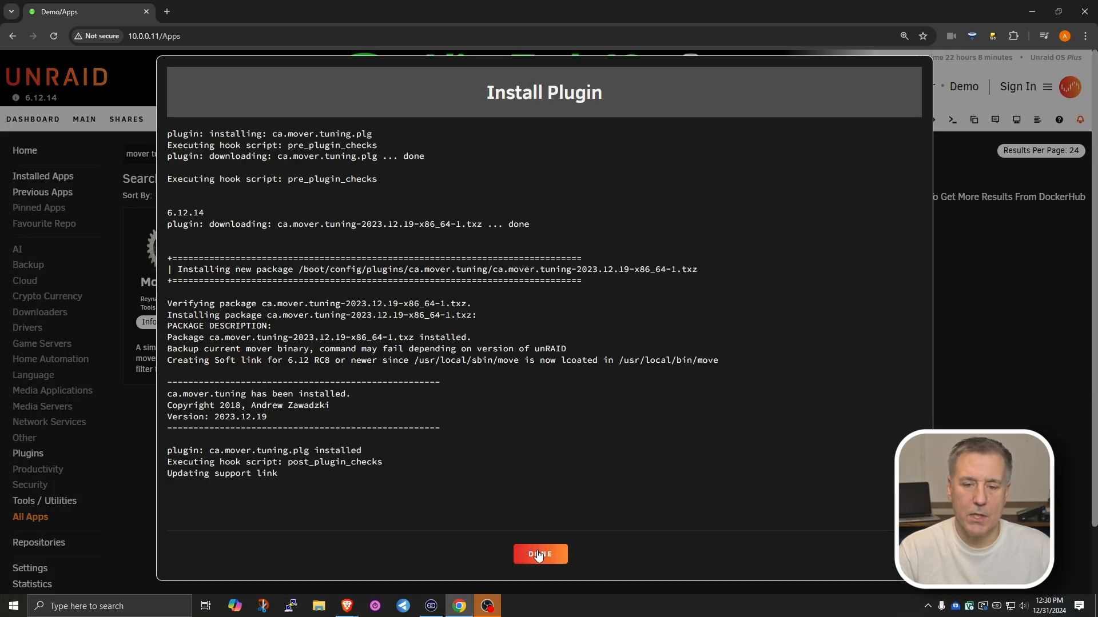
left_click(540, 554)
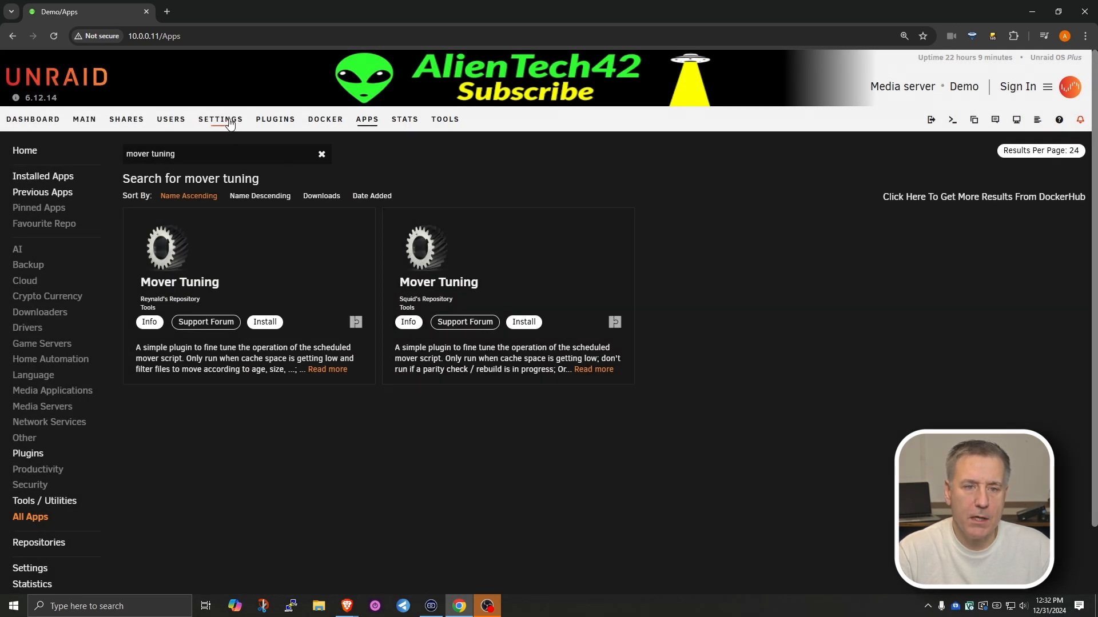
- Go to Settings > Scheduler and scroll to the Mover Tuning section
left_click(219, 119)
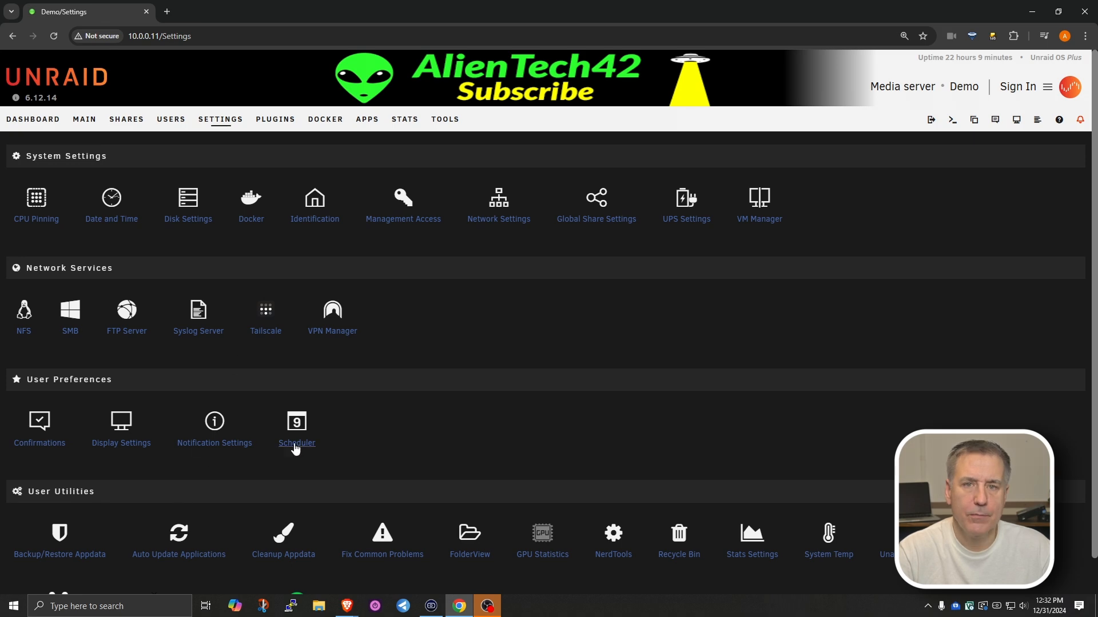
left_click(296, 422)
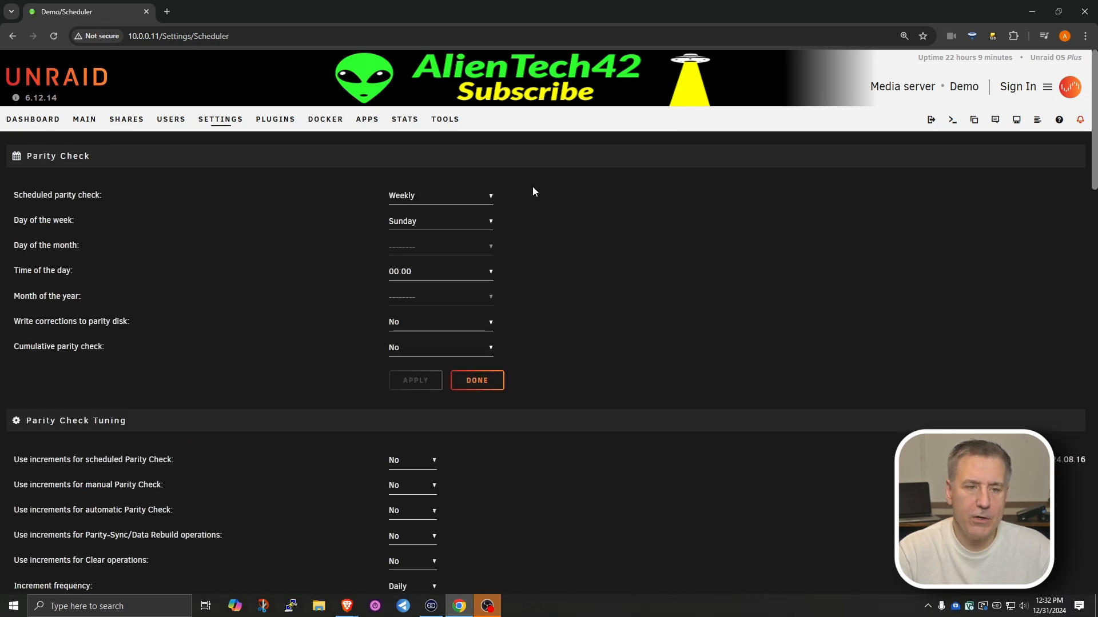
mouse_move(177, 457)
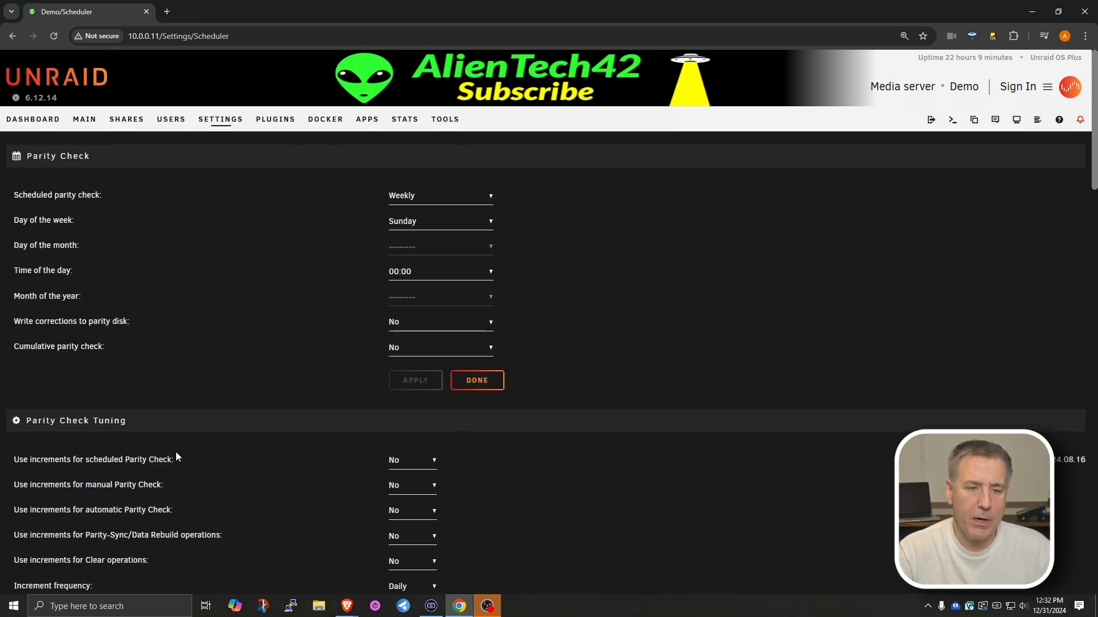
scroll("down", 3)
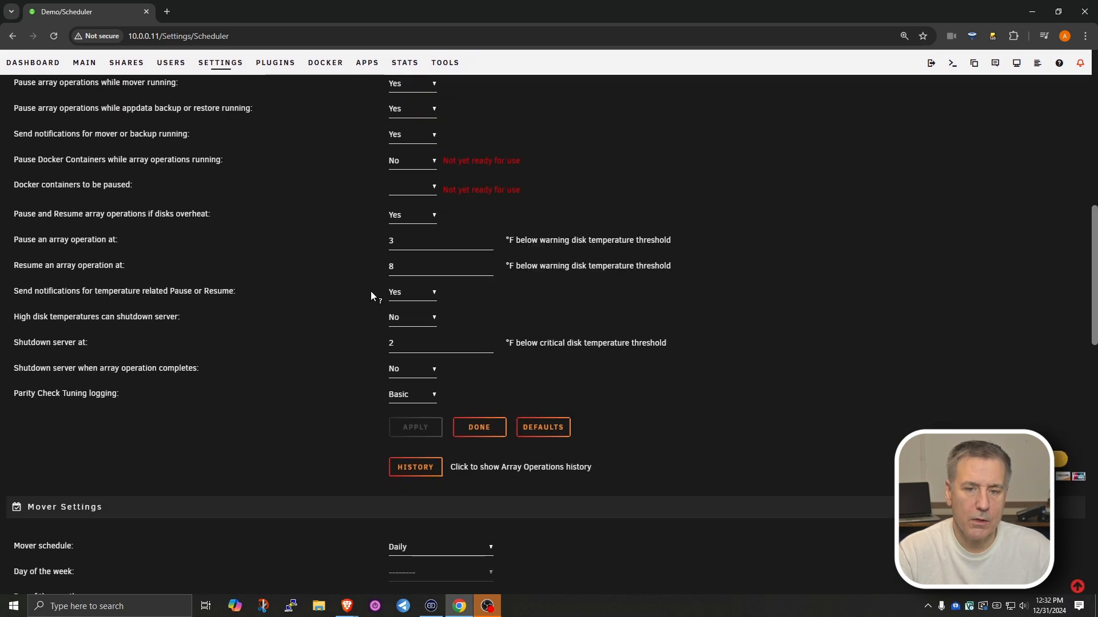
scroll("down", 3)
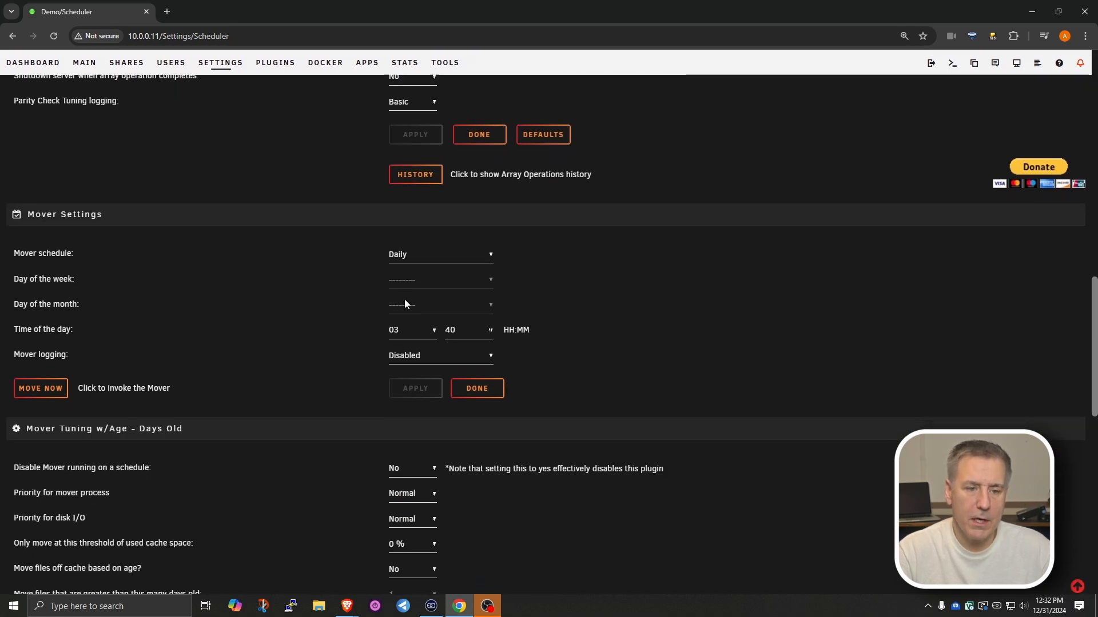
scroll("down", 3)
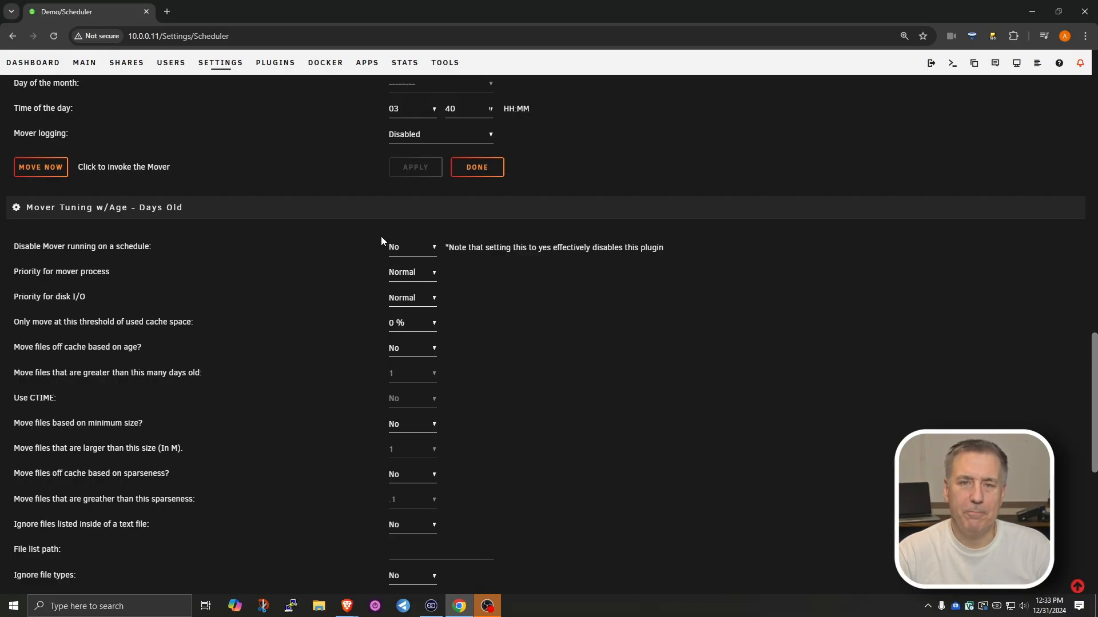
mouse_move(131, 252)
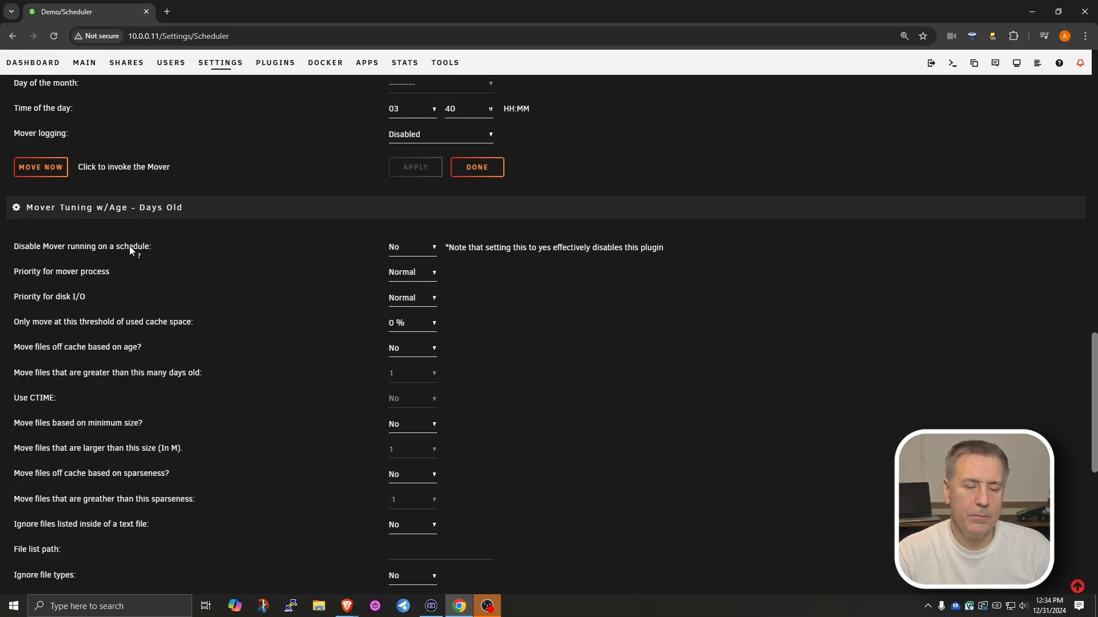
mouse_move(142, 250)
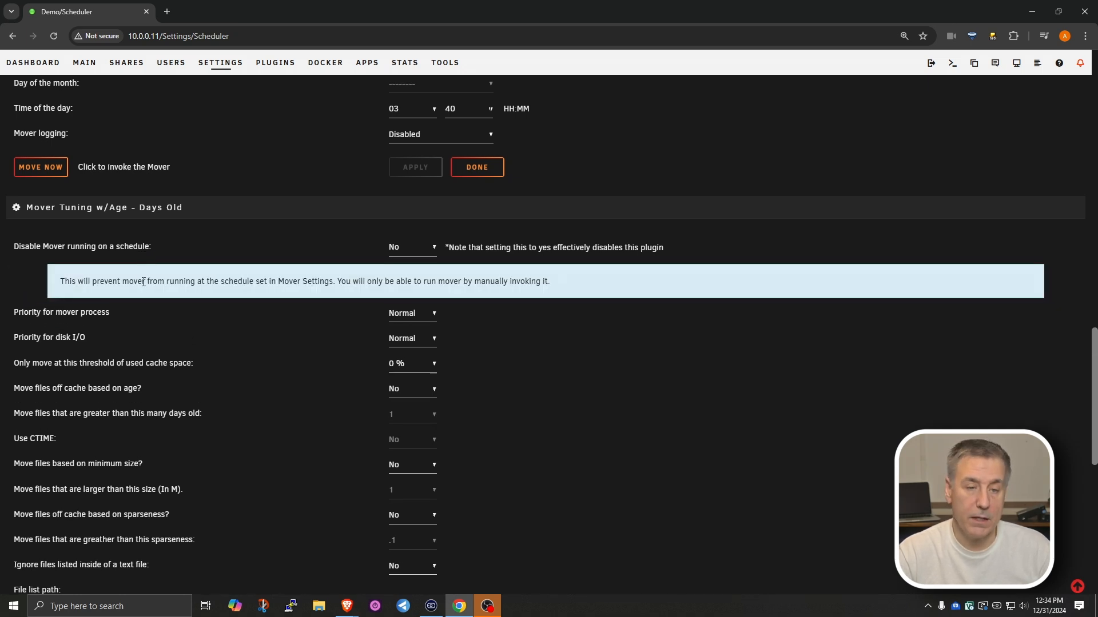
mouse_move(129, 260)
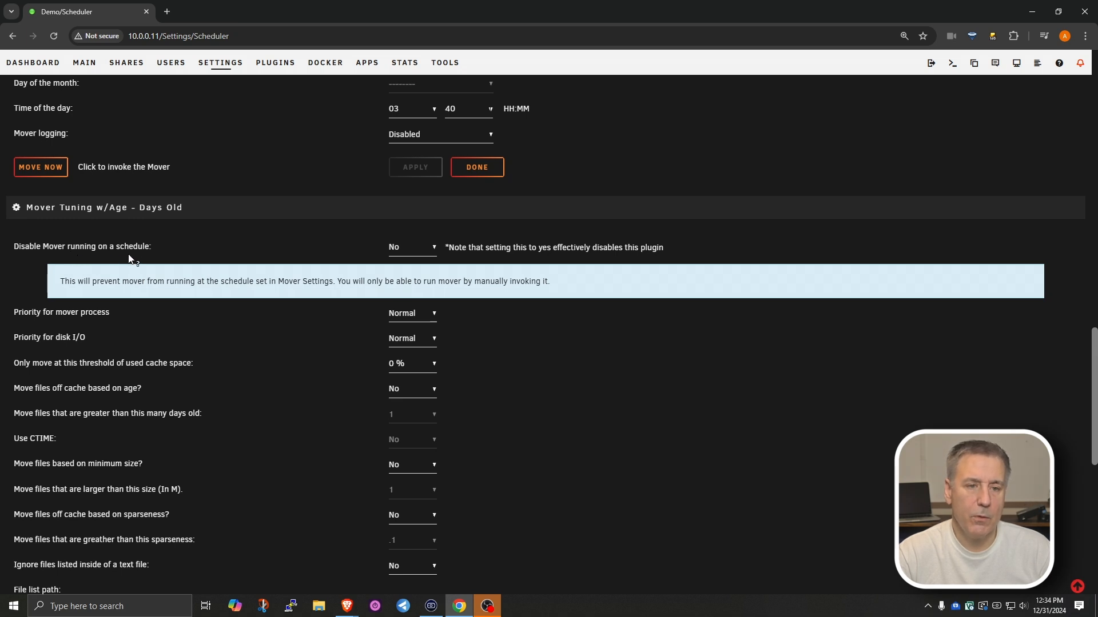
mouse_move(133, 294)
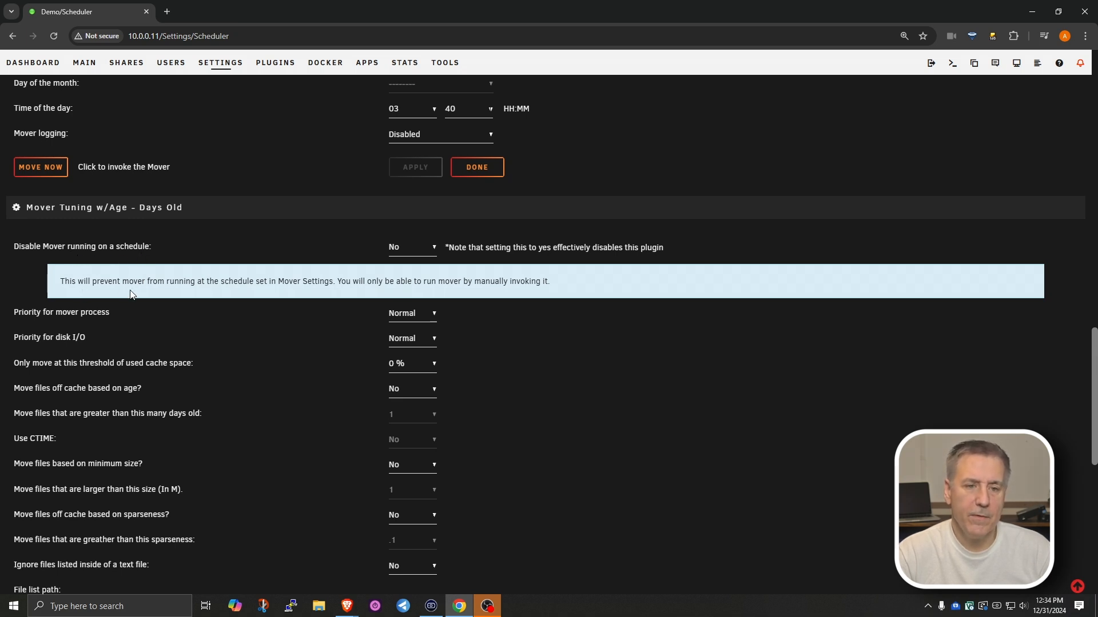
mouse_move(292, 295)
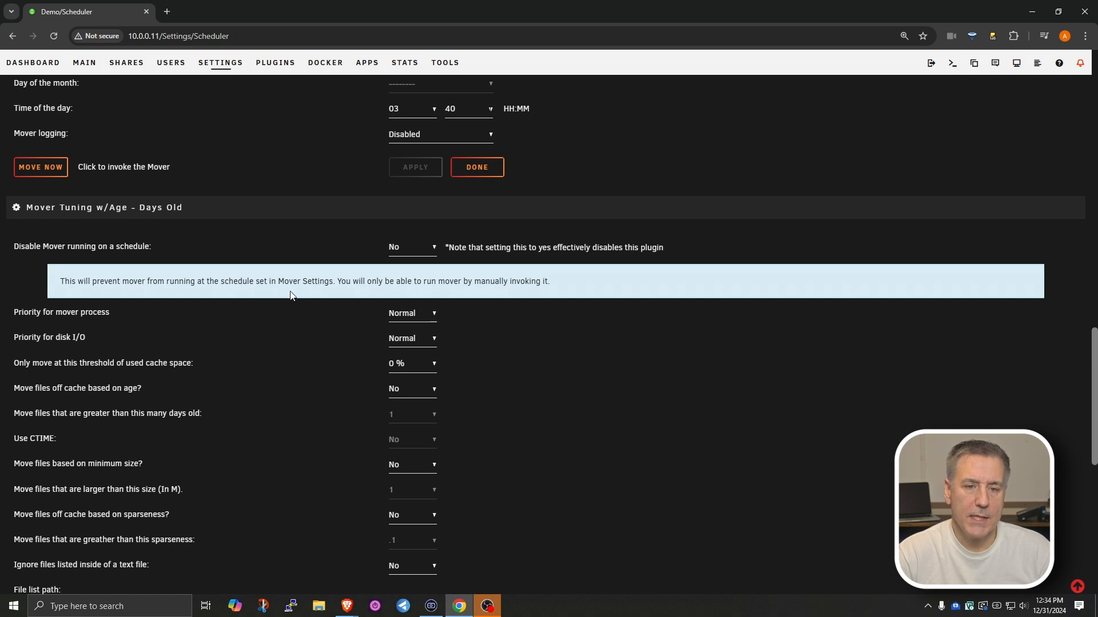
mouse_move(419, 296)
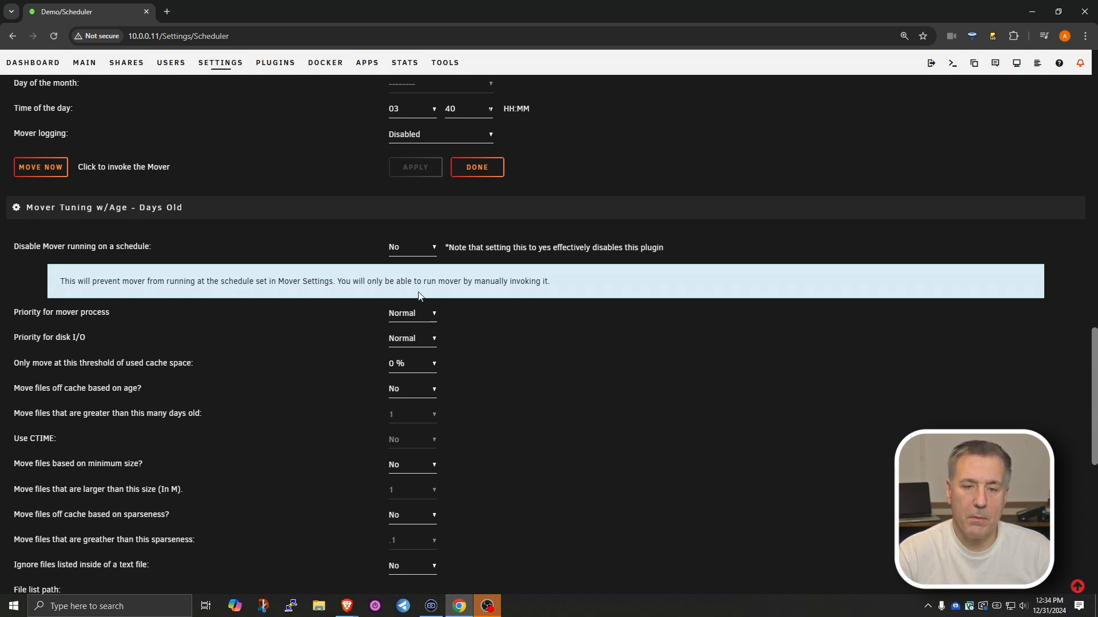
mouse_move(473, 276)
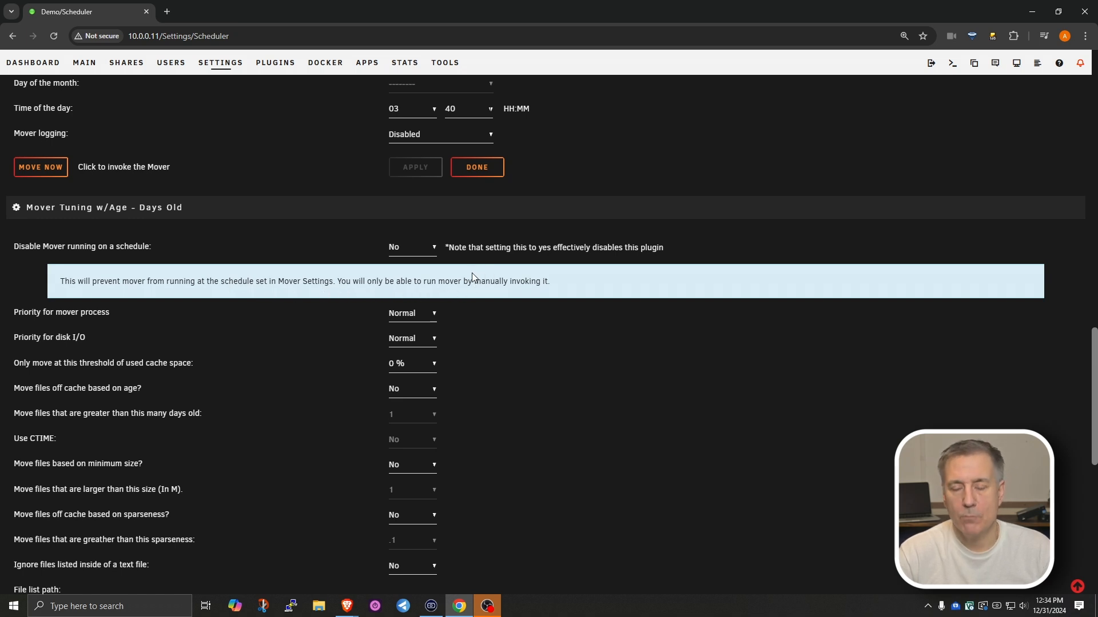
mouse_move(144, 249)
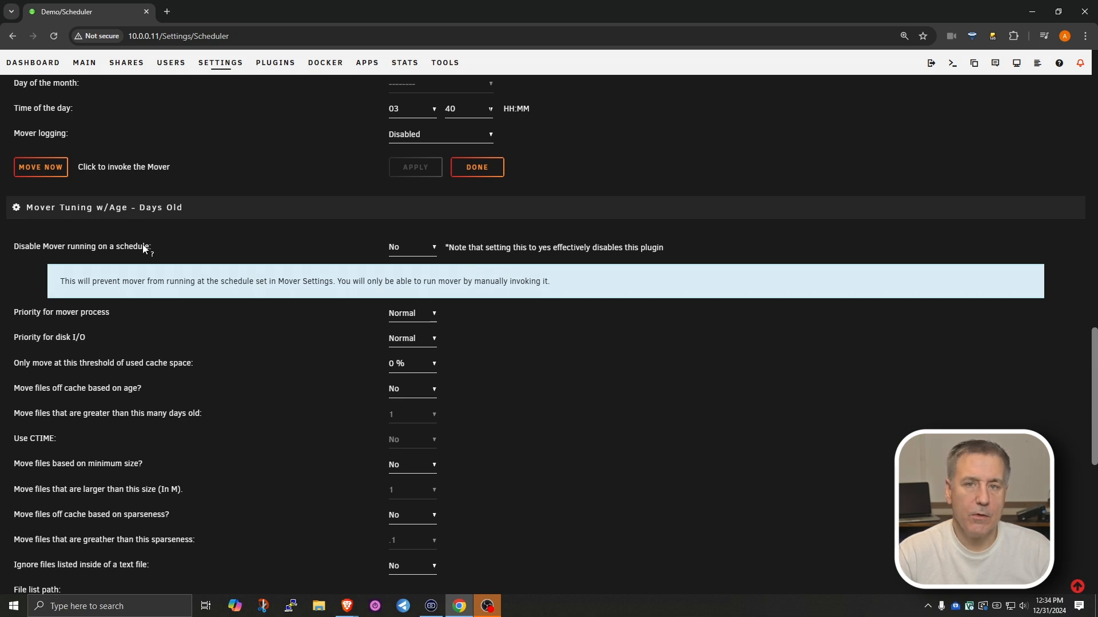
mouse_move(98, 275)
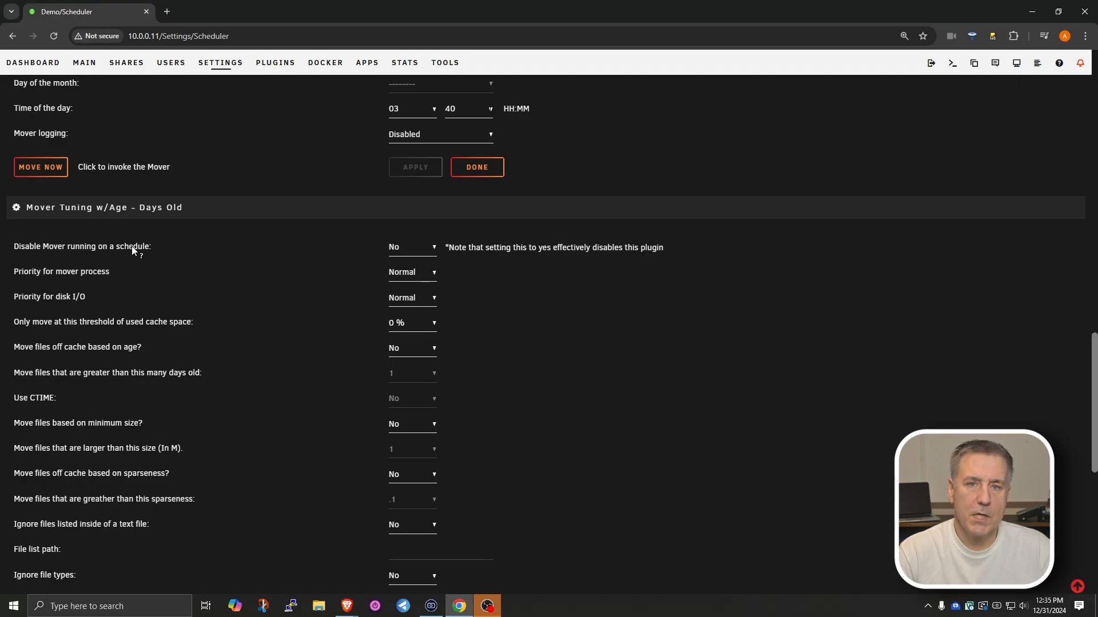
mouse_move(317, 251)
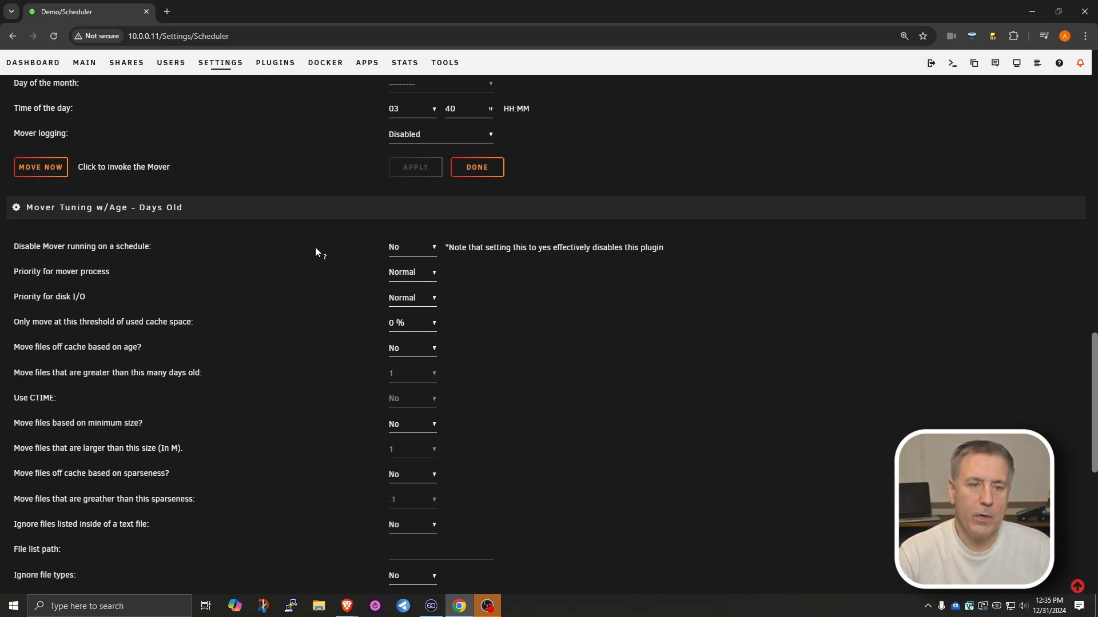
mouse_move(419, 255)
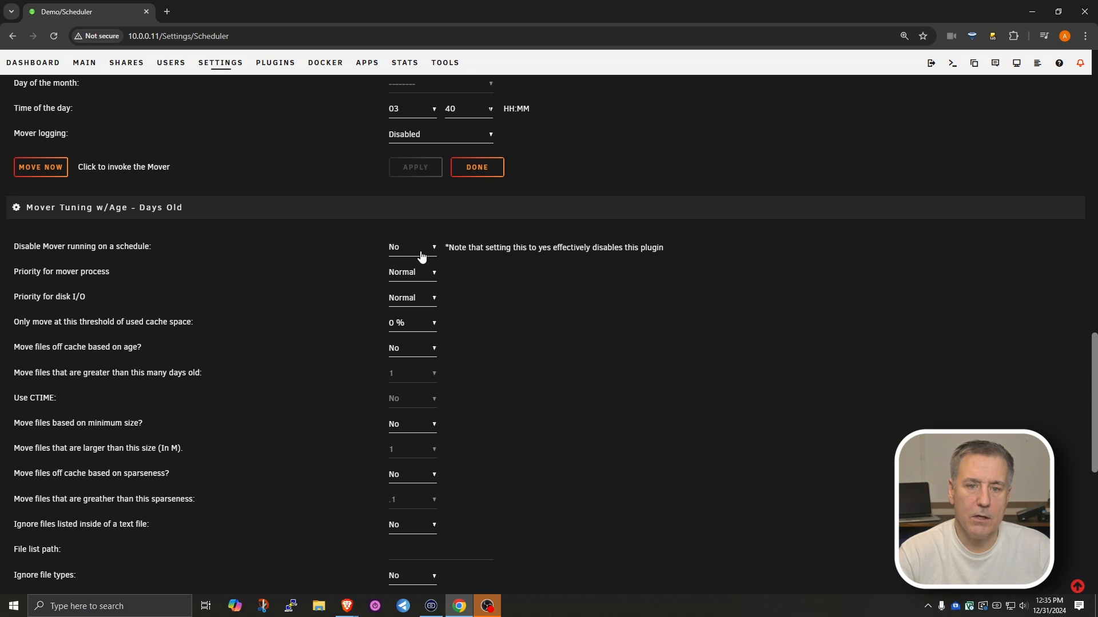
mouse_move(390, 288)
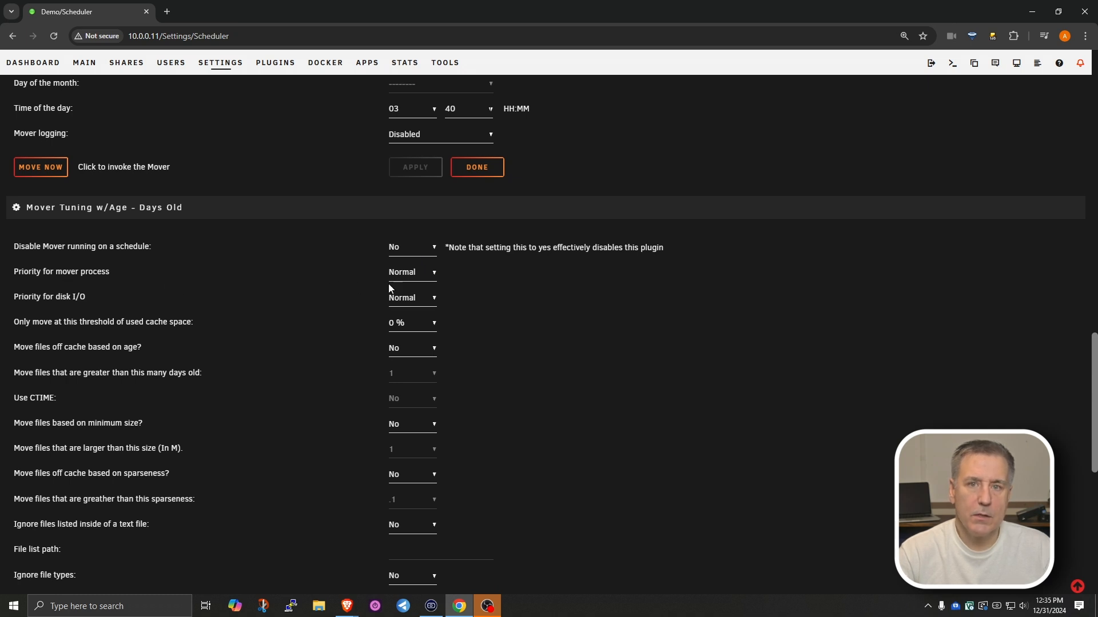
mouse_move(122, 304)
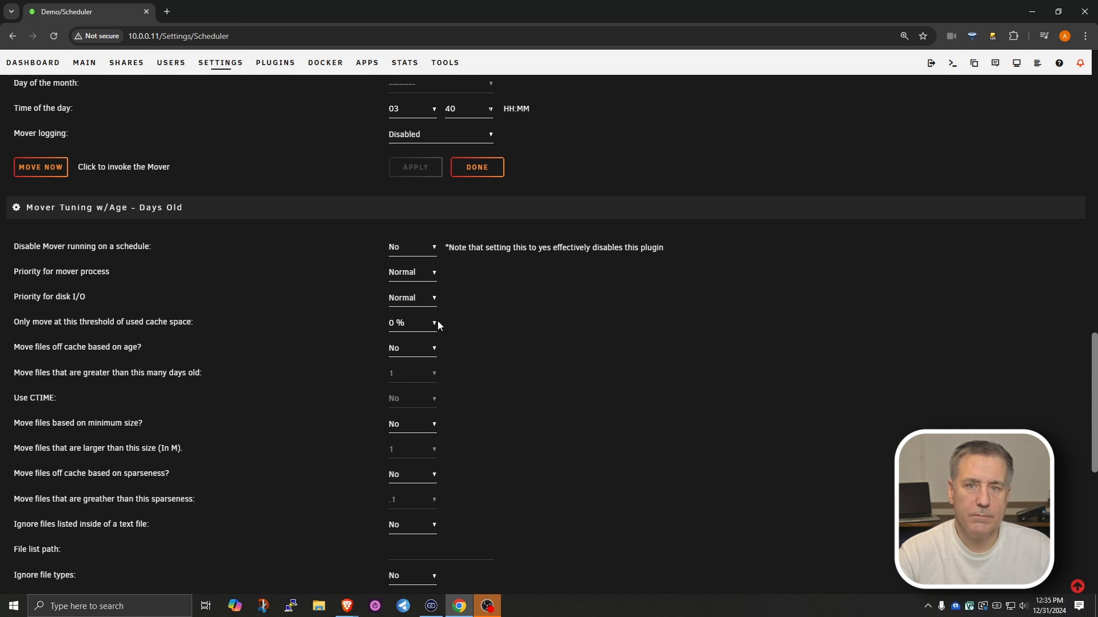
mouse_move(145, 322)
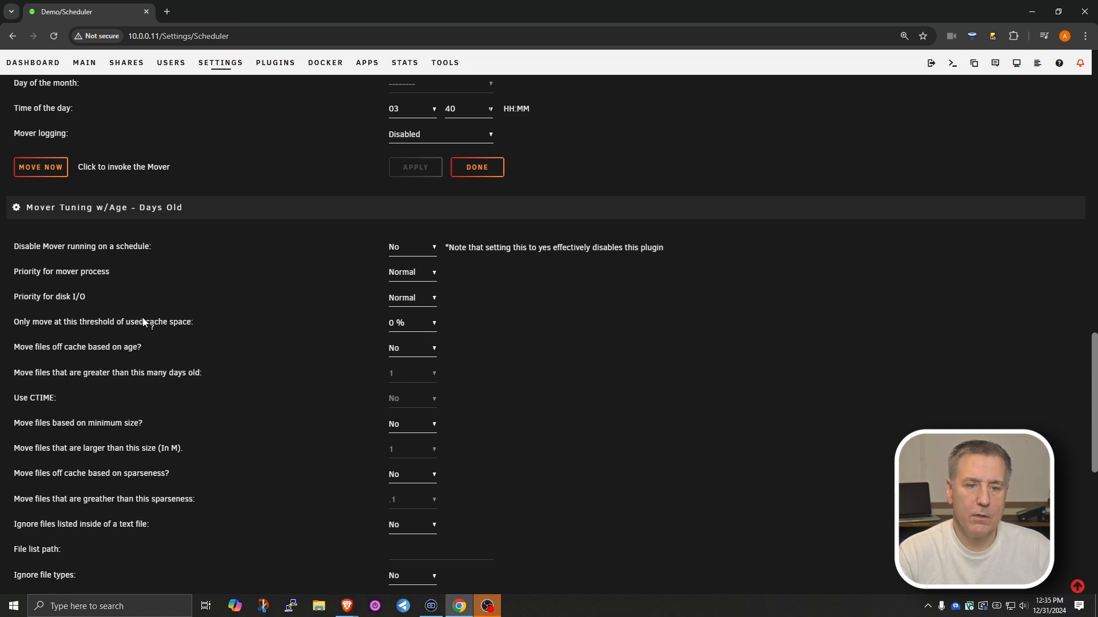
- Set 'Only move at this threshold of used cache space' to 50%
left_click(413, 323)
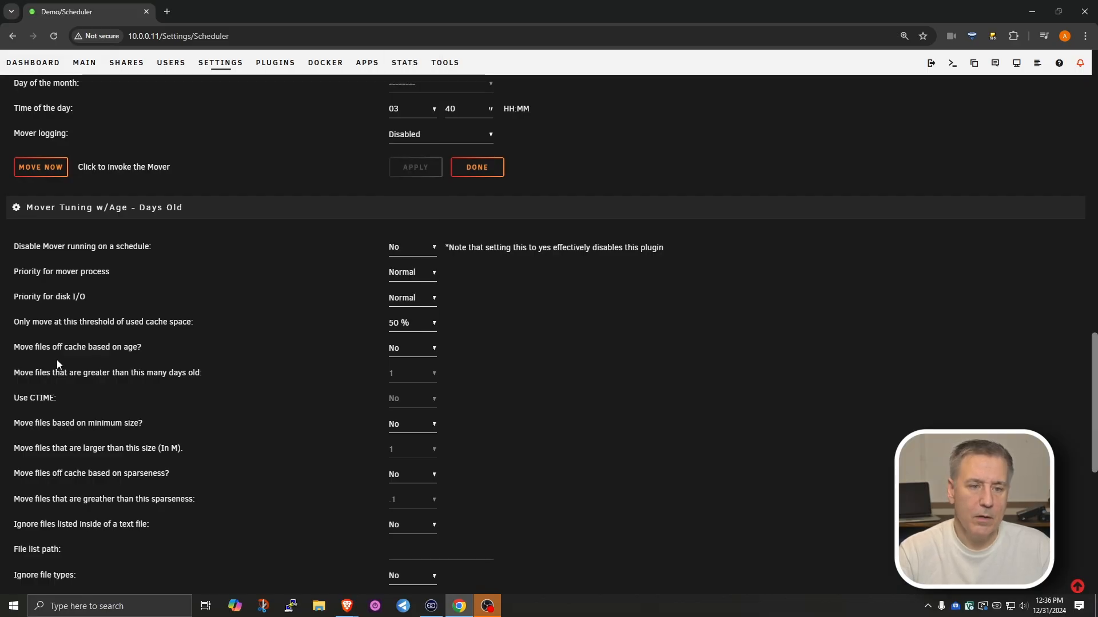
mouse_move(404, 356)
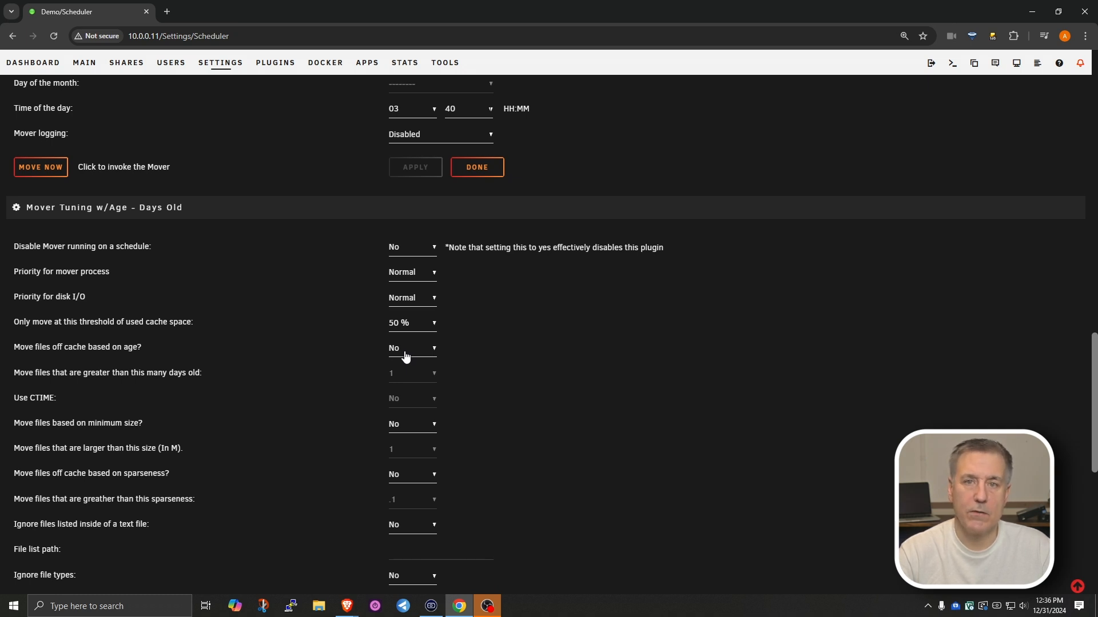
mouse_move(165, 383)
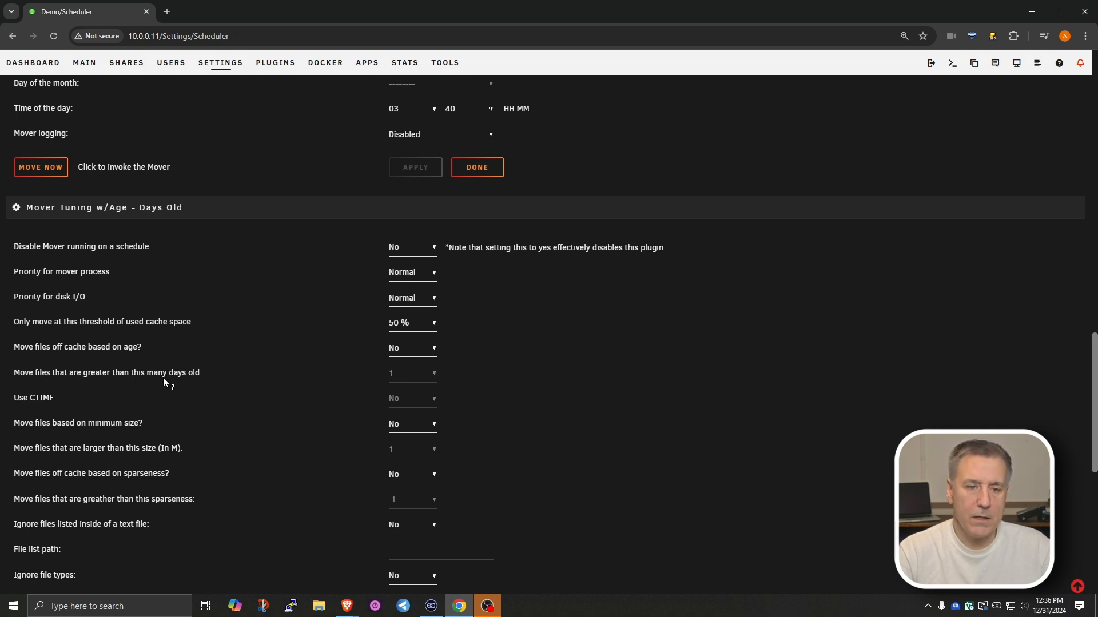
mouse_move(434, 375)
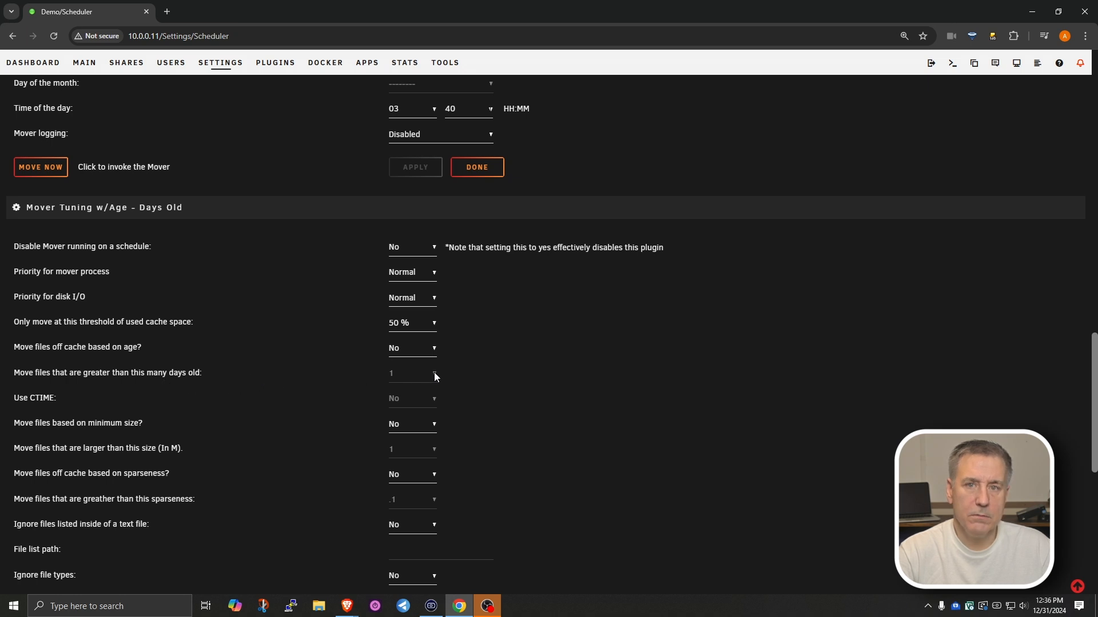
mouse_move(407, 354)
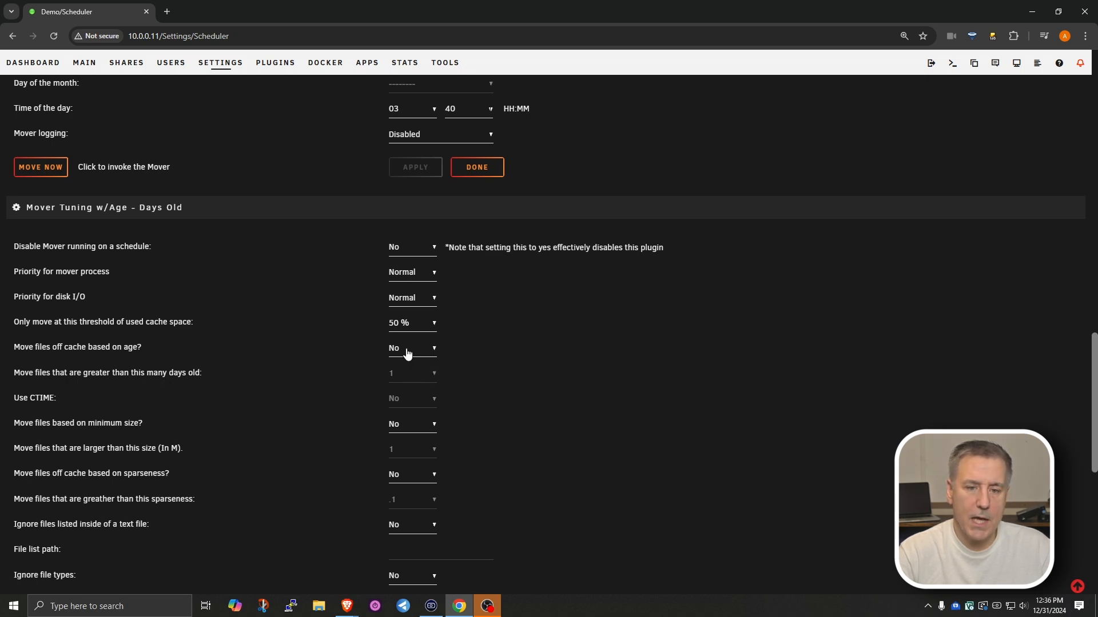
left_click(411, 348)
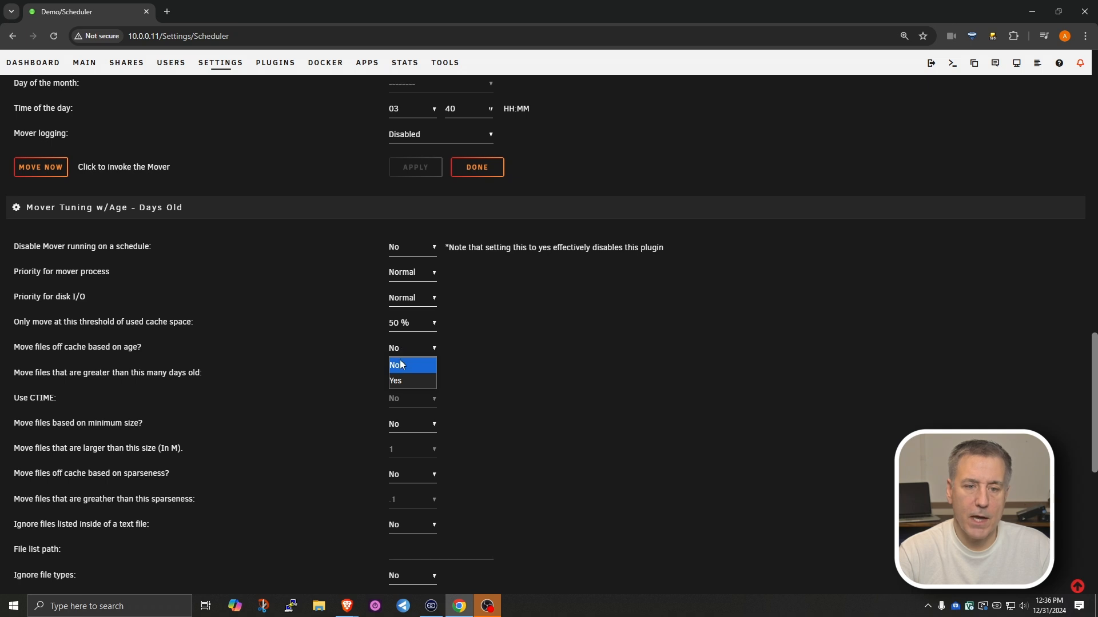
left_click(413, 365)
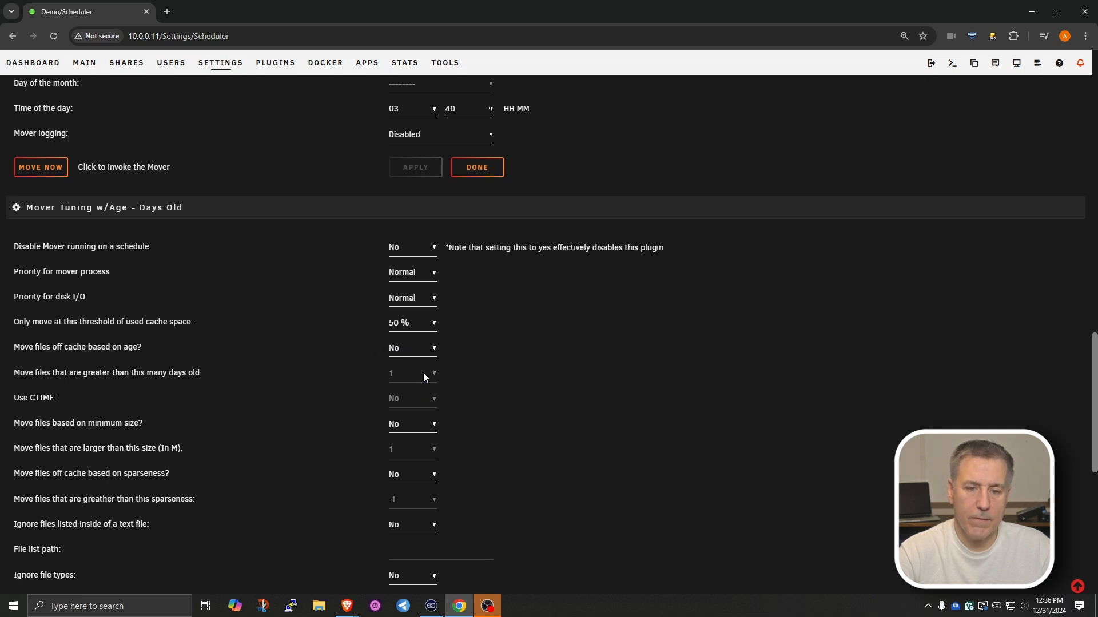
left_click(411, 372)
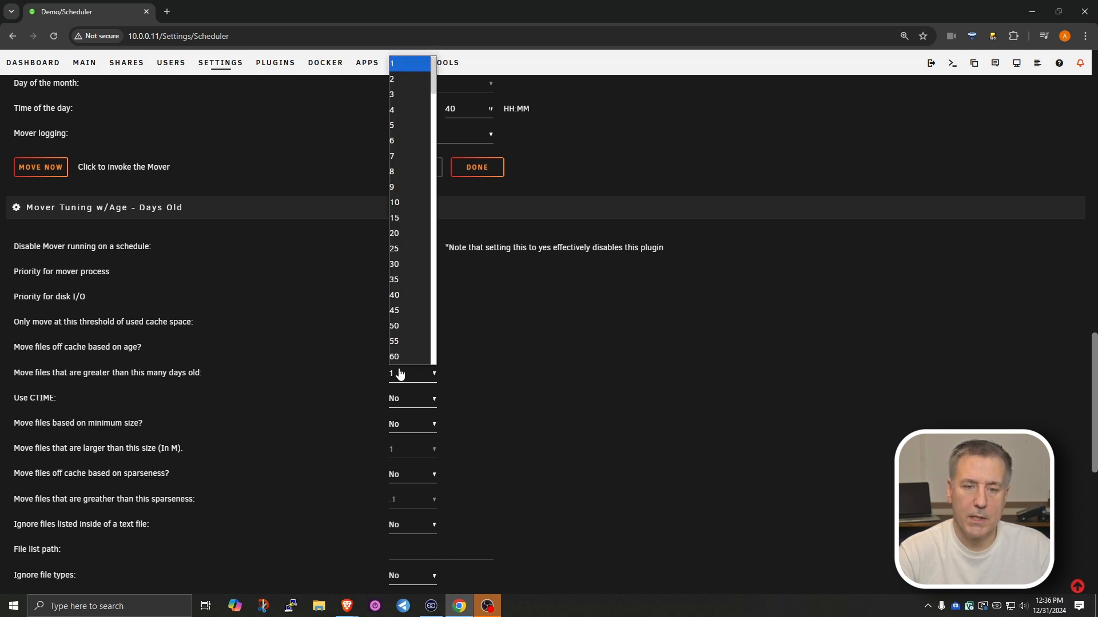
scroll("down", 3)
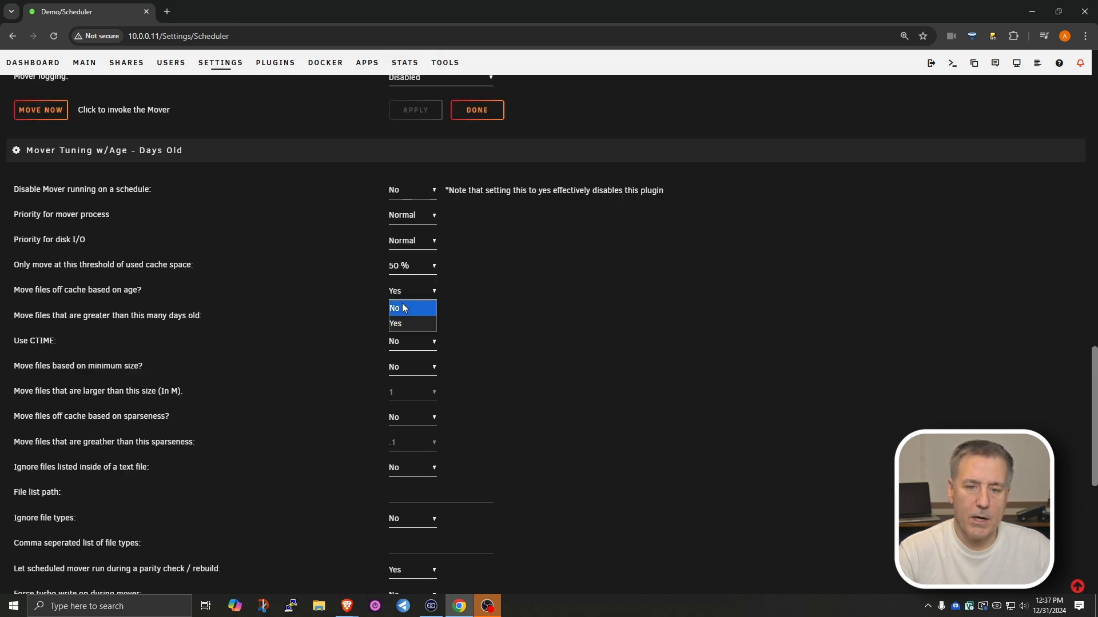
left_click(395, 308)
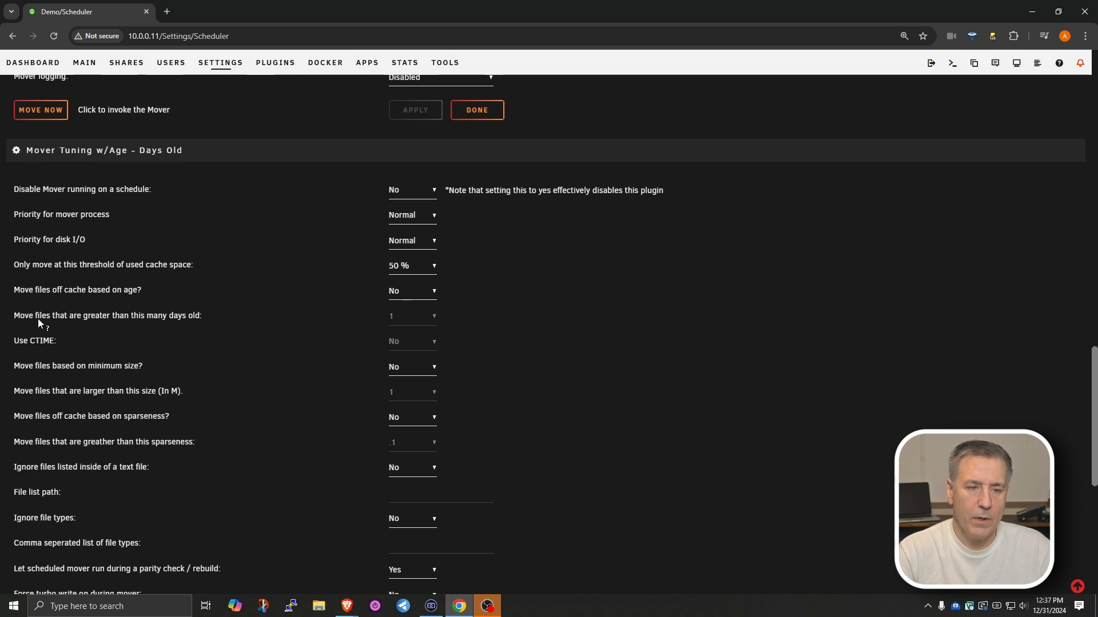
mouse_move(128, 379)
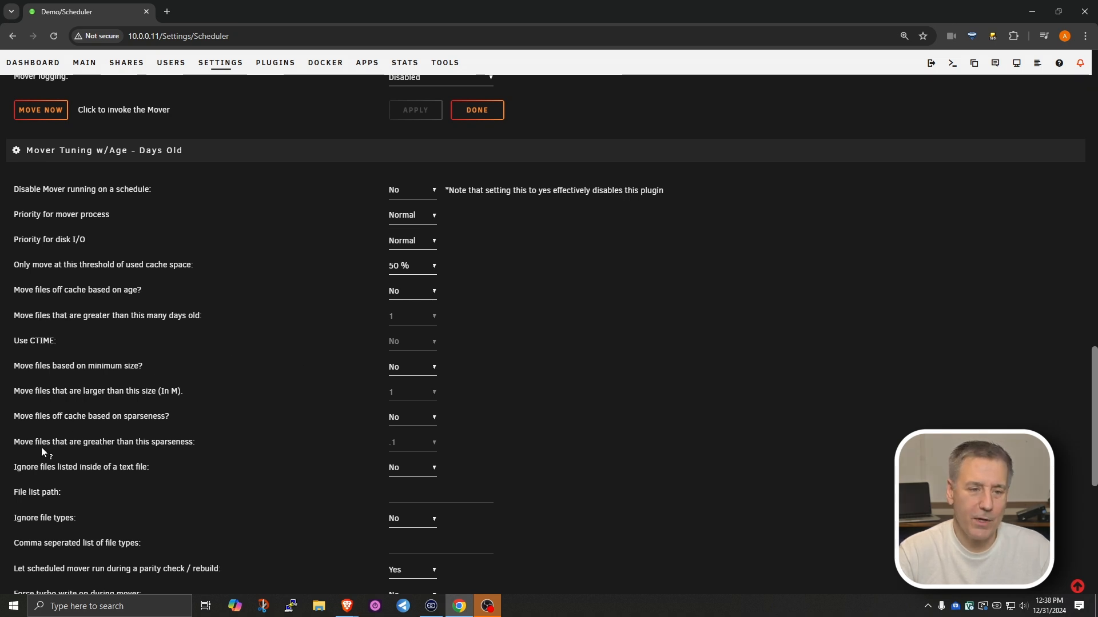
mouse_move(110, 458)
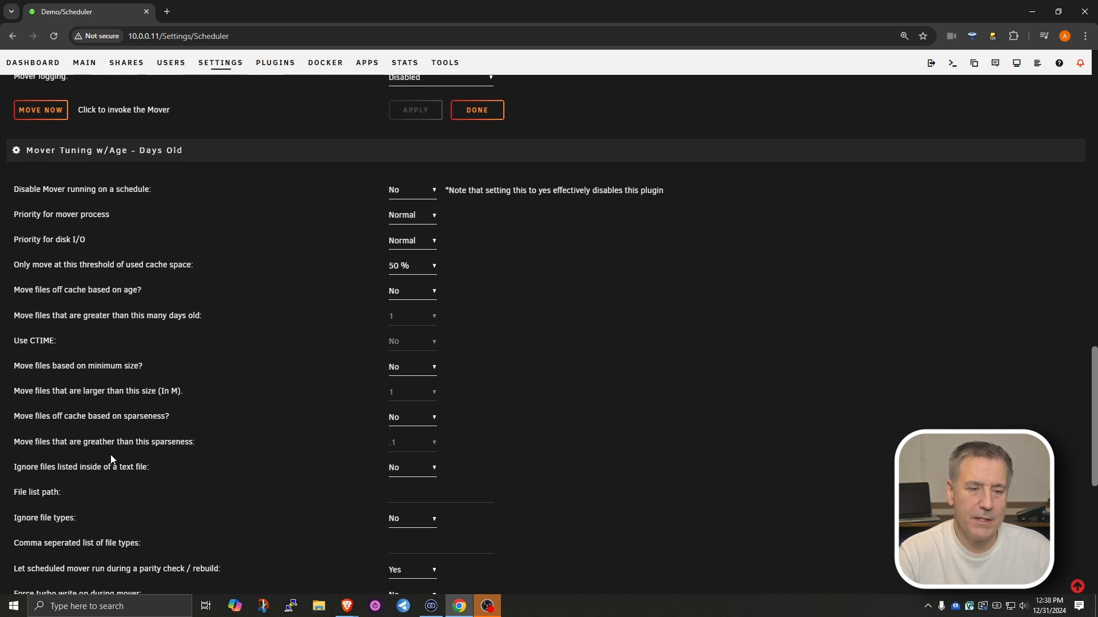
mouse_move(415, 470)
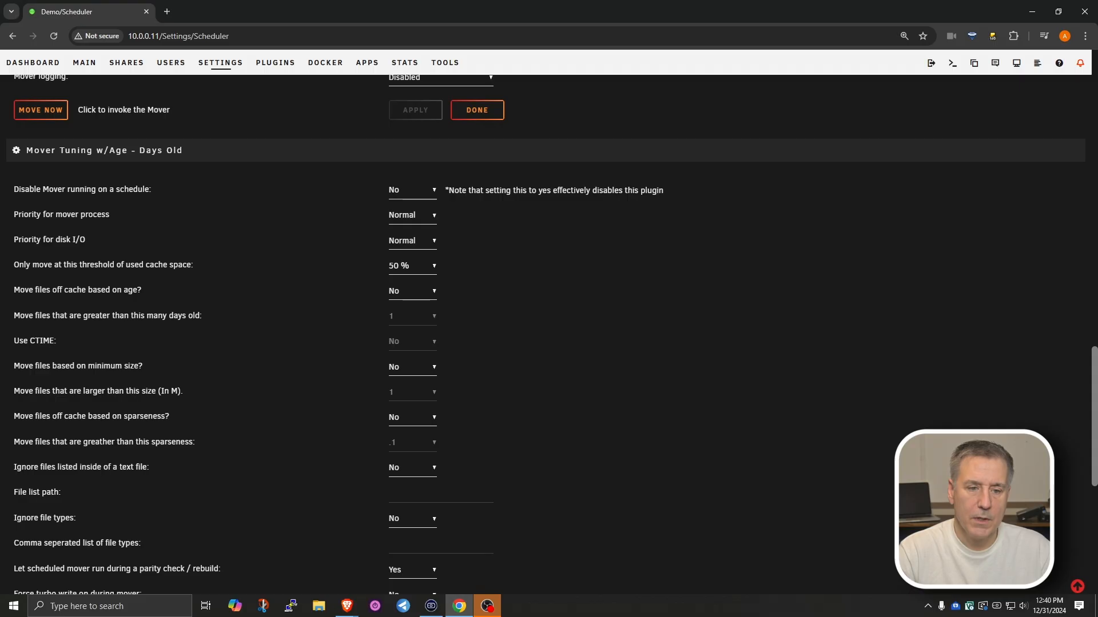
mouse_move(432, 536)
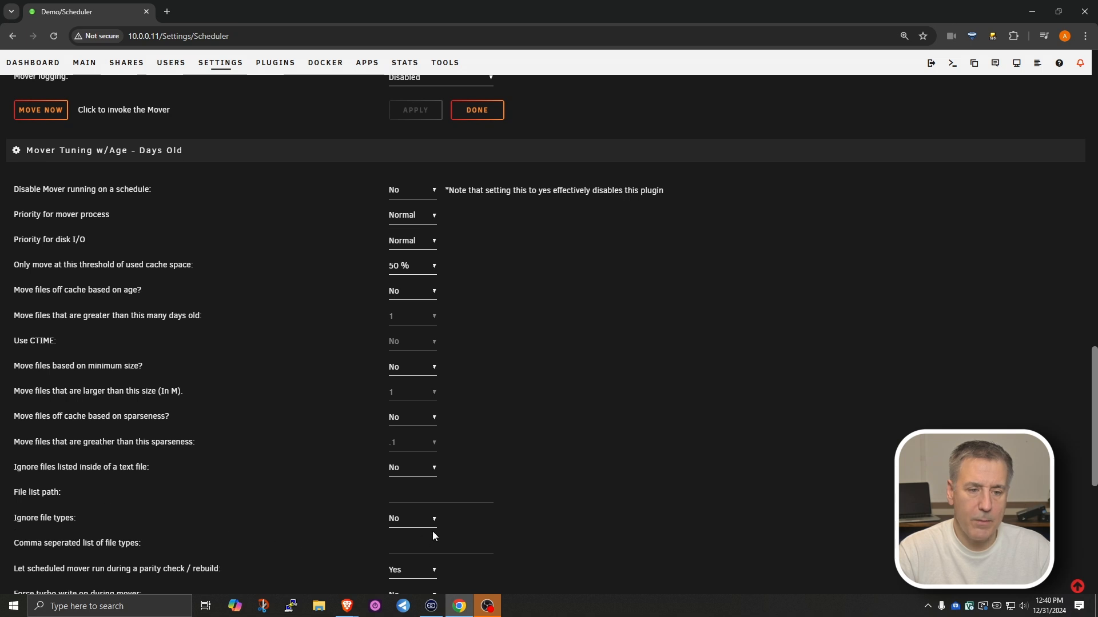
mouse_move(403, 499)
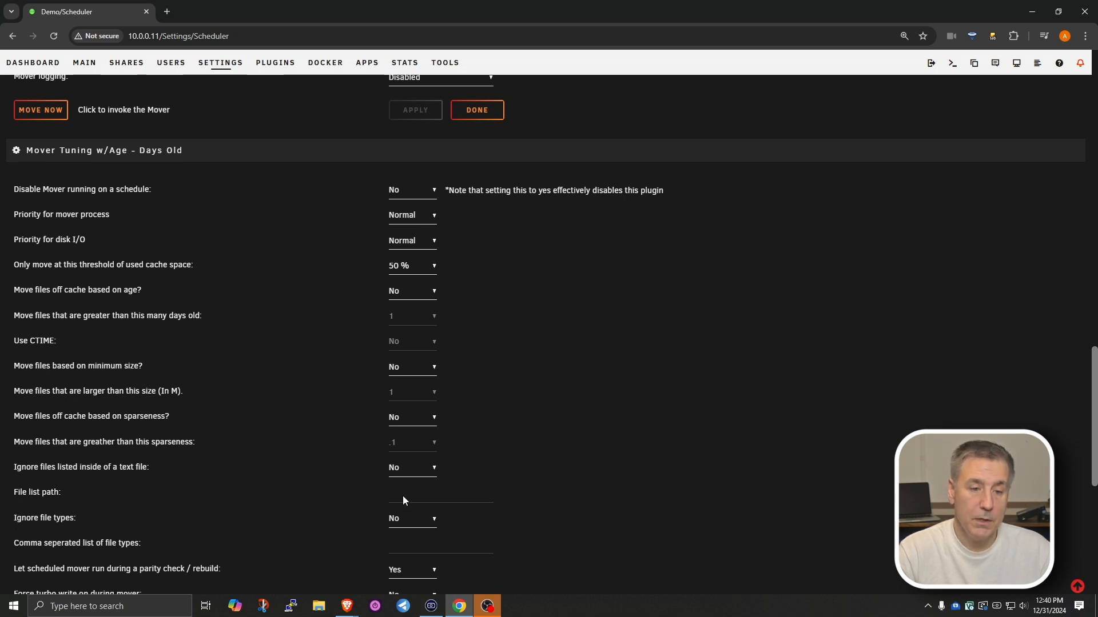
mouse_move(419, 522)
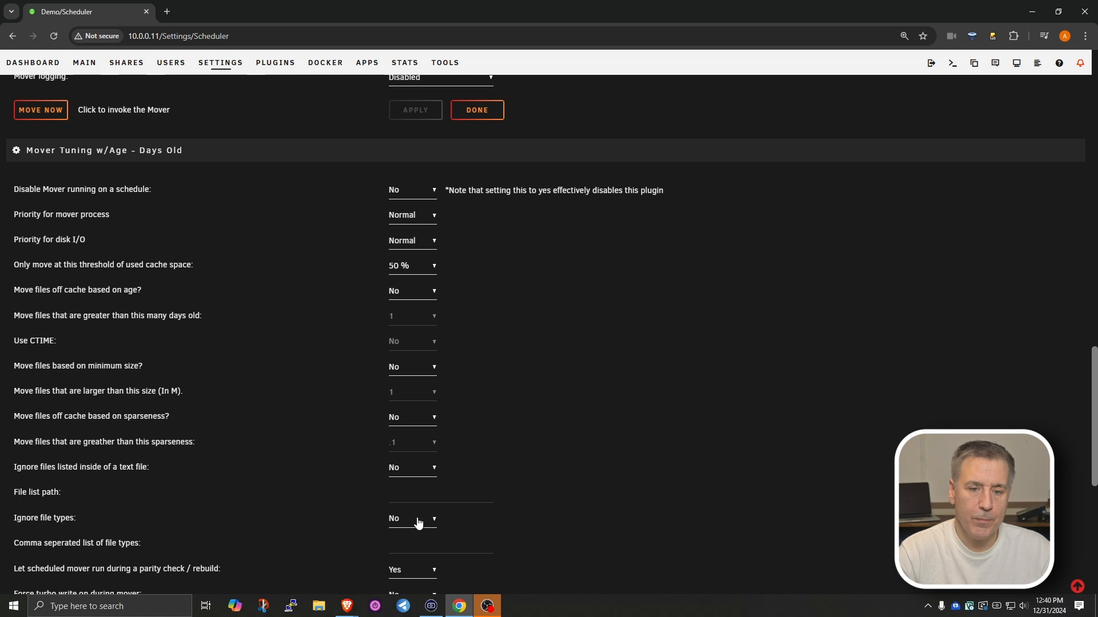
left_click(413, 518)
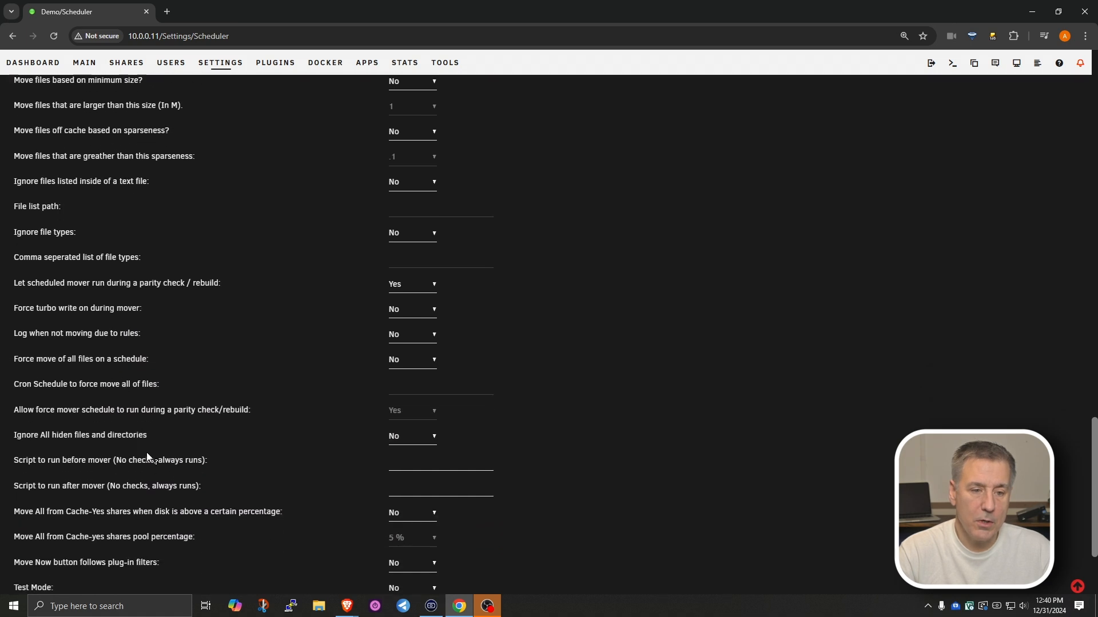
mouse_move(126, 343)
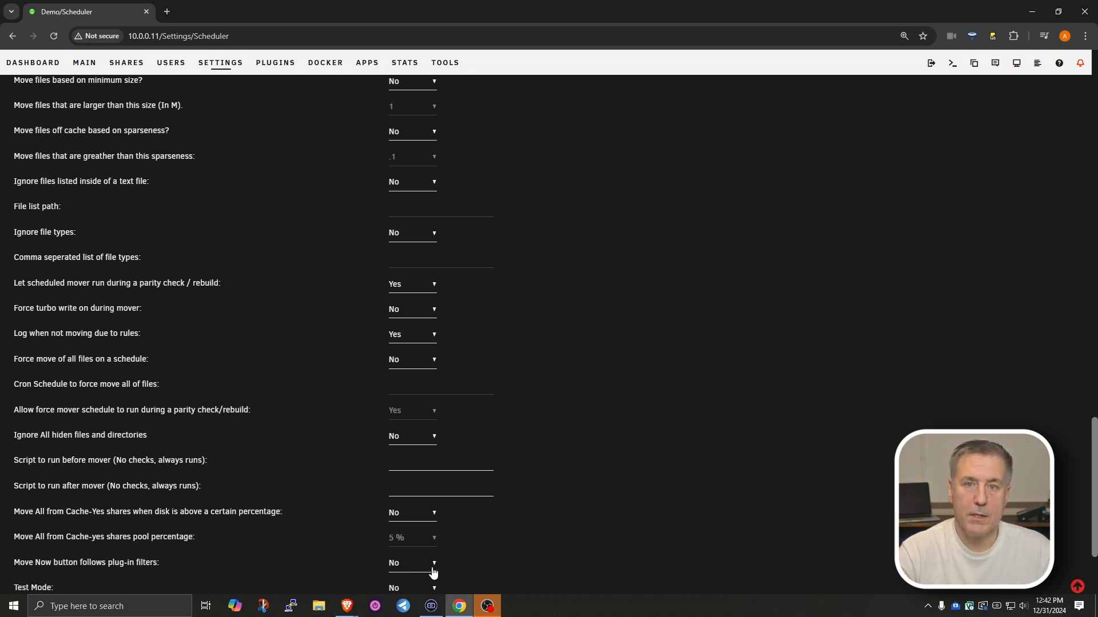
- Scroll to the 'Log when not moving due to rules' option, now set to Yes
scroll("down", 3)
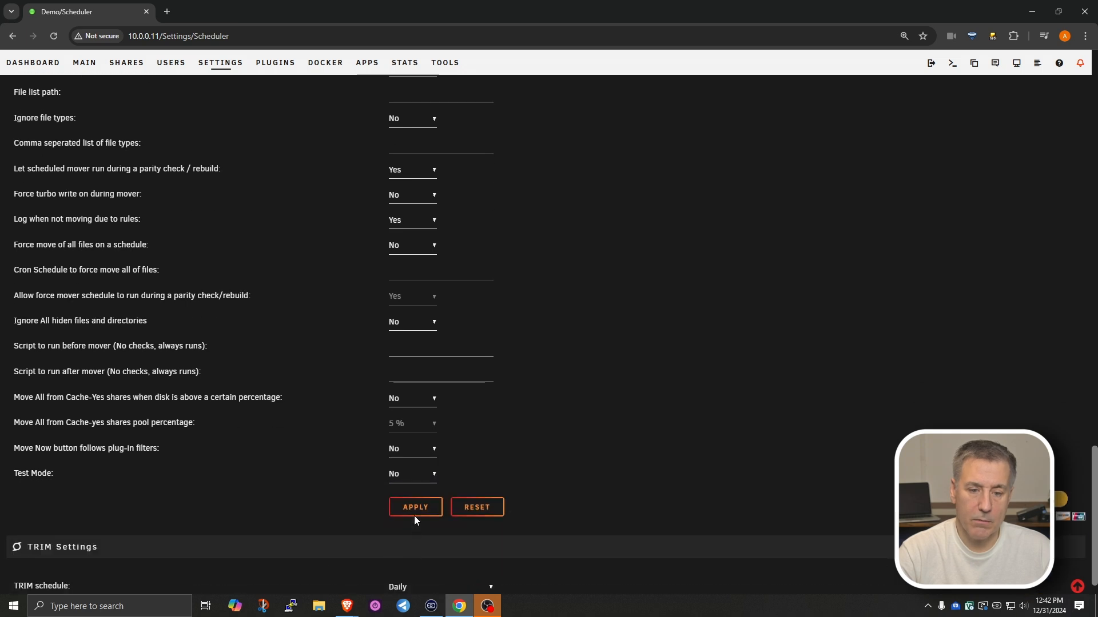
mouse_move(408, 448)
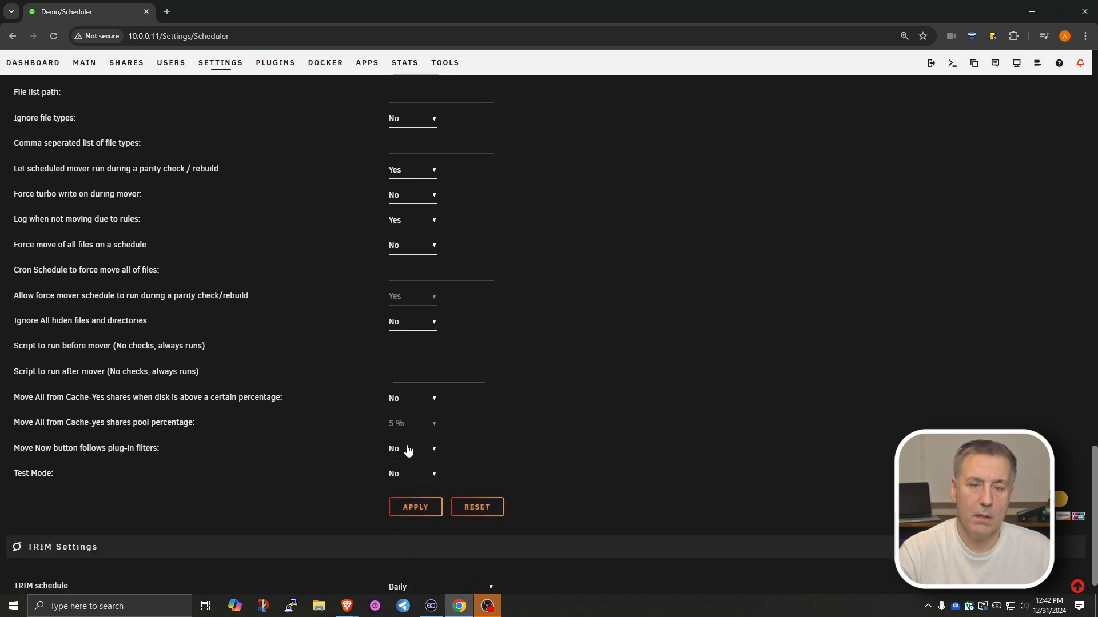
mouse_move(398, 462)
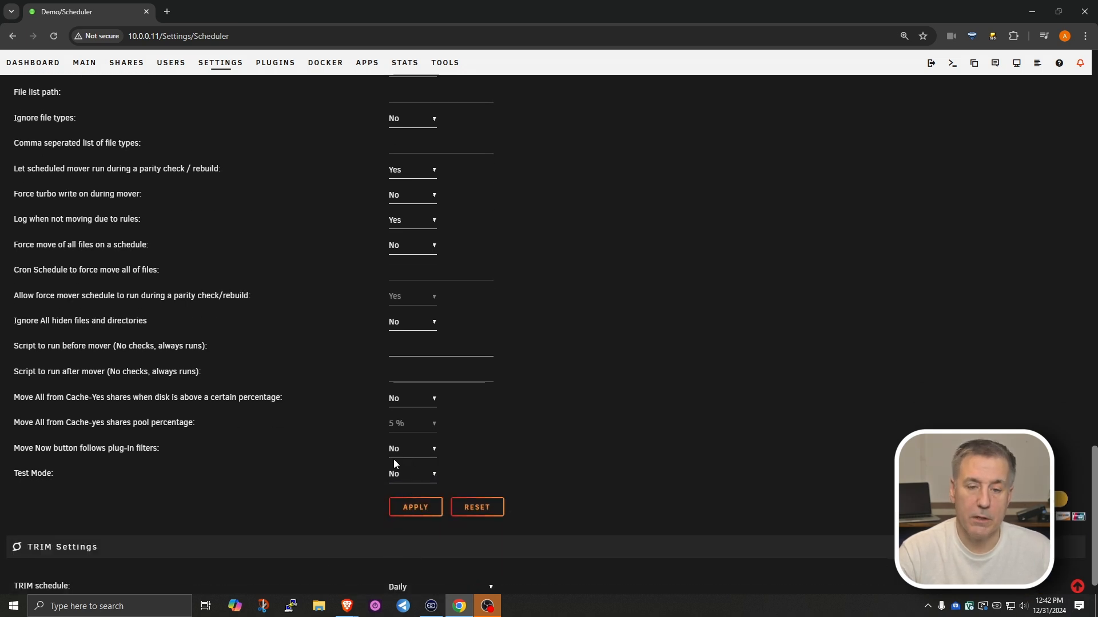
- Apply the Mover Tuning settings, keeping the 50% threshold and rule-skip logging
left_click(413, 448)
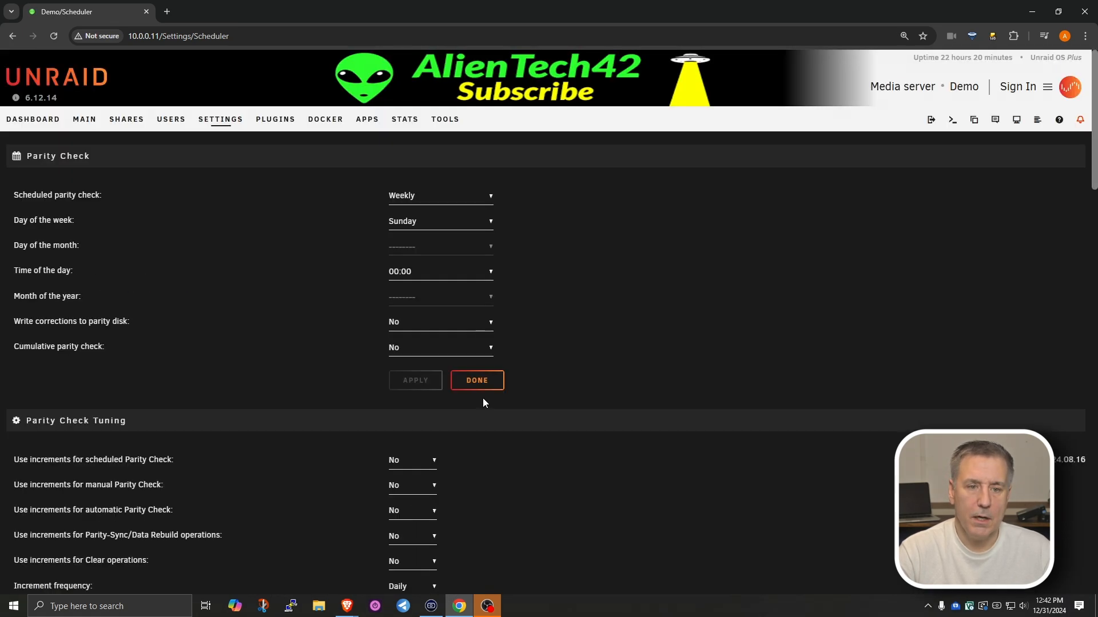
scroll("down", 3)
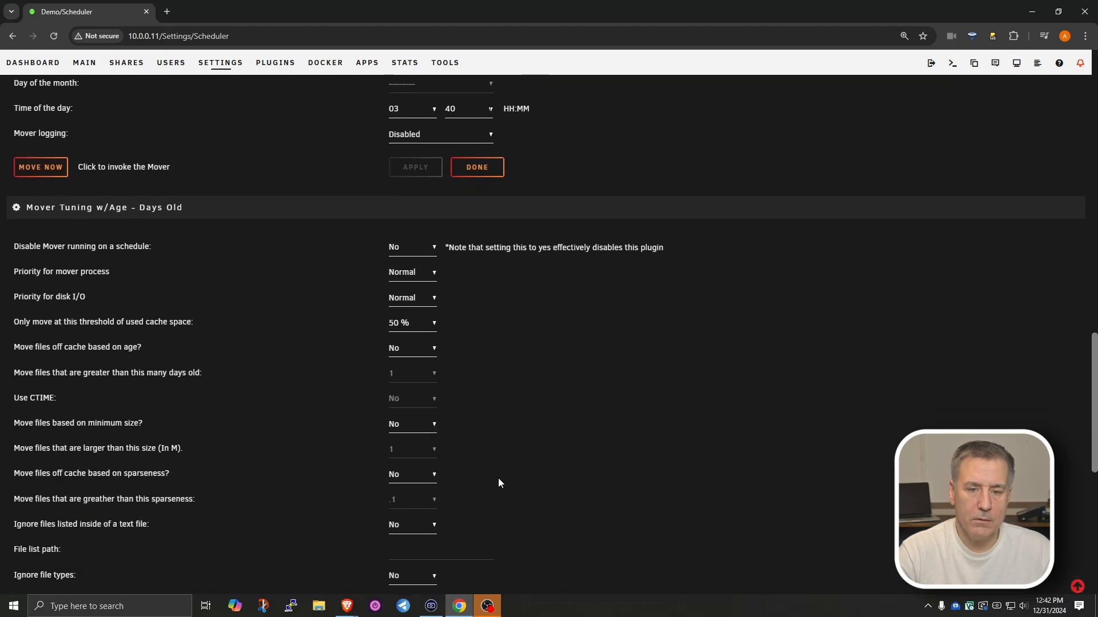